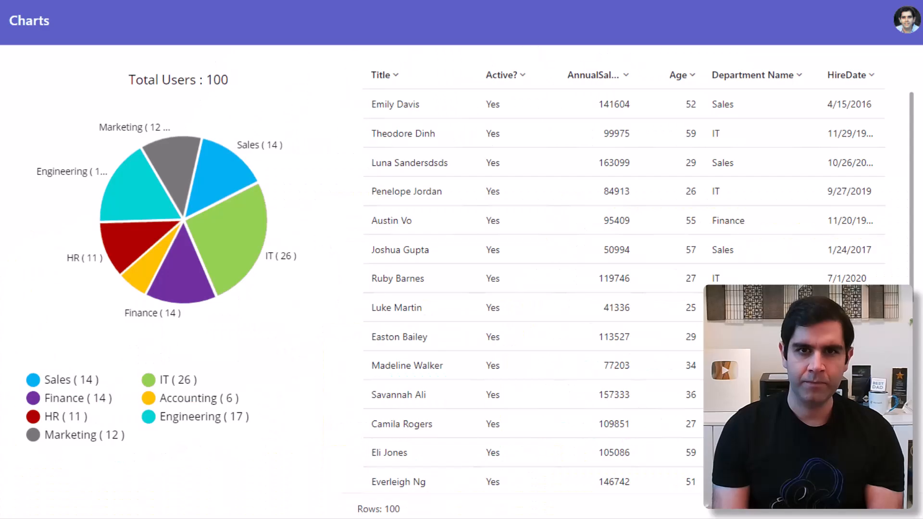
Select the New status slice on the dashboard pie chart.
left_click(229, 176)
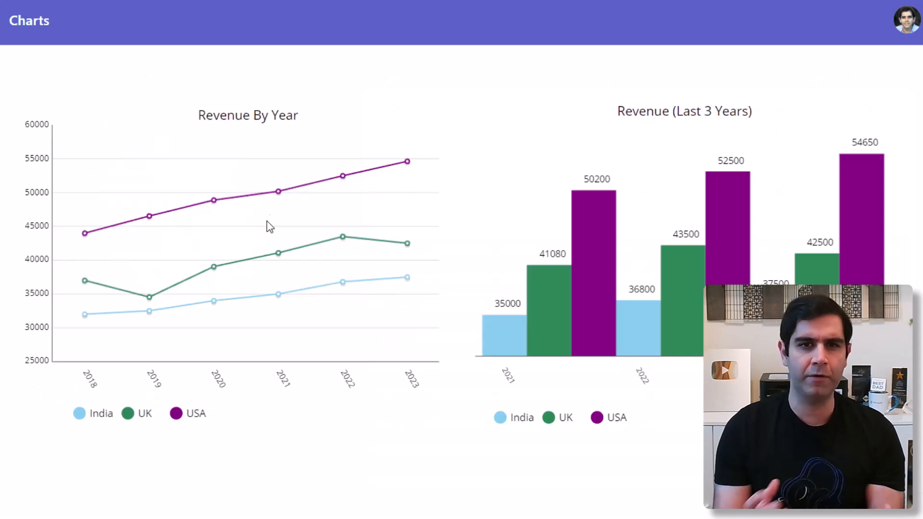
mouse_move(606, 234)
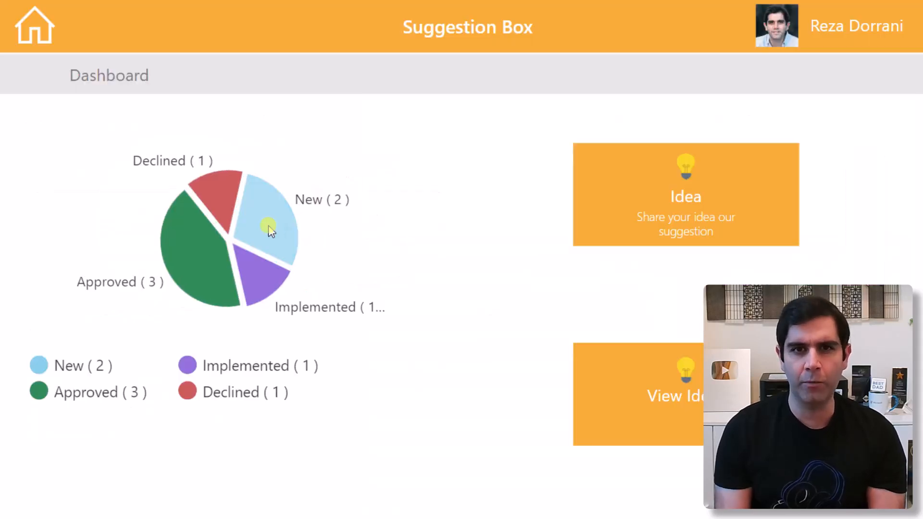
left_click(267, 230)
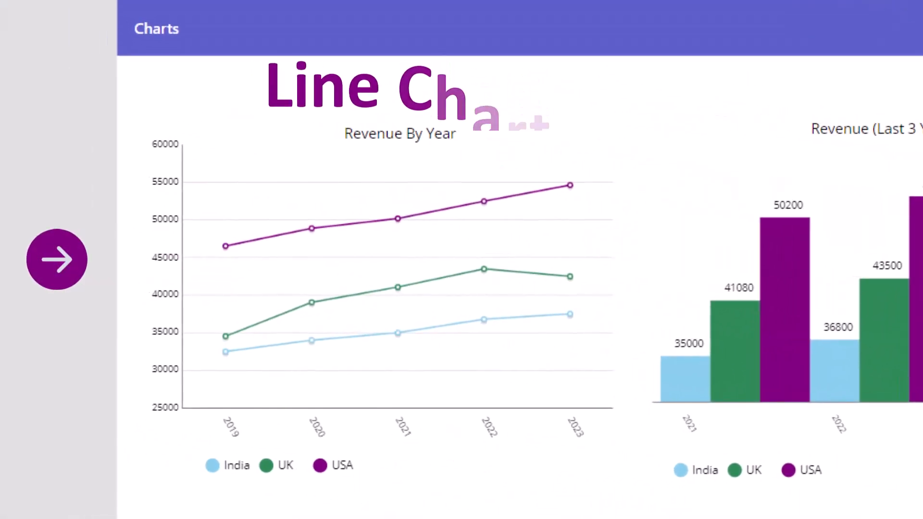
Add a Power BI tile showing a tile from the Opportunity Analysis Sample dashboard in My Workspace.
left_click(56, 259)
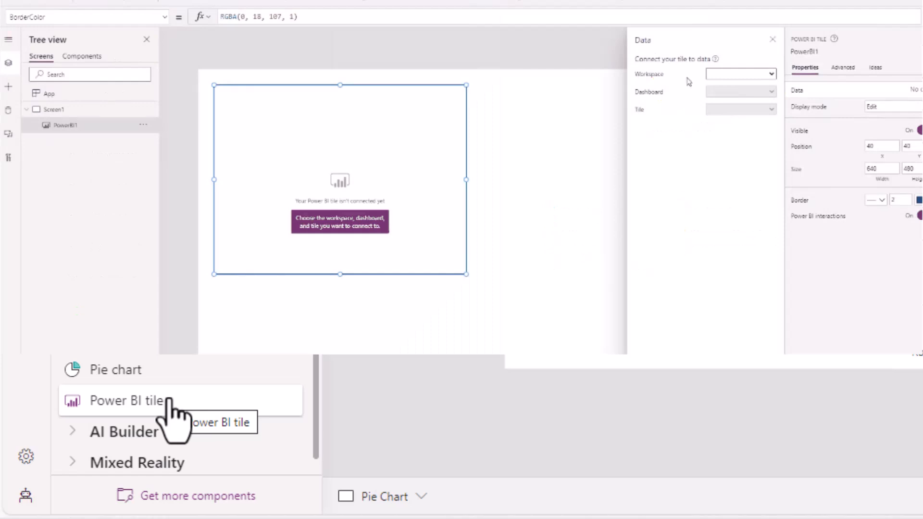
left_click(753, 60)
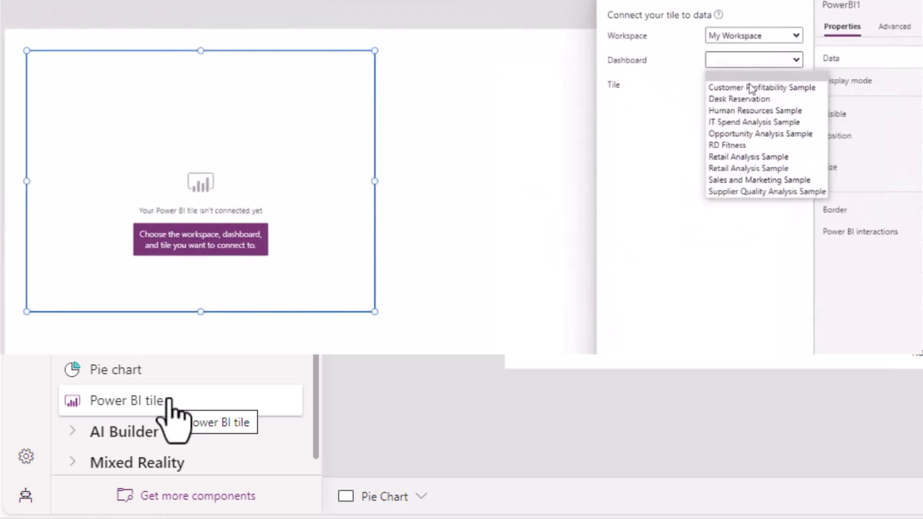
left_click(760, 134)
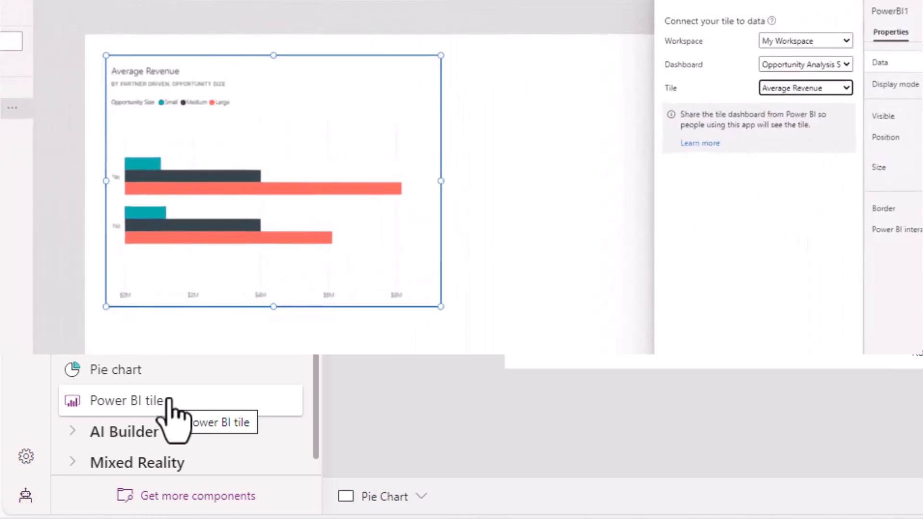
left_click(805, 87)
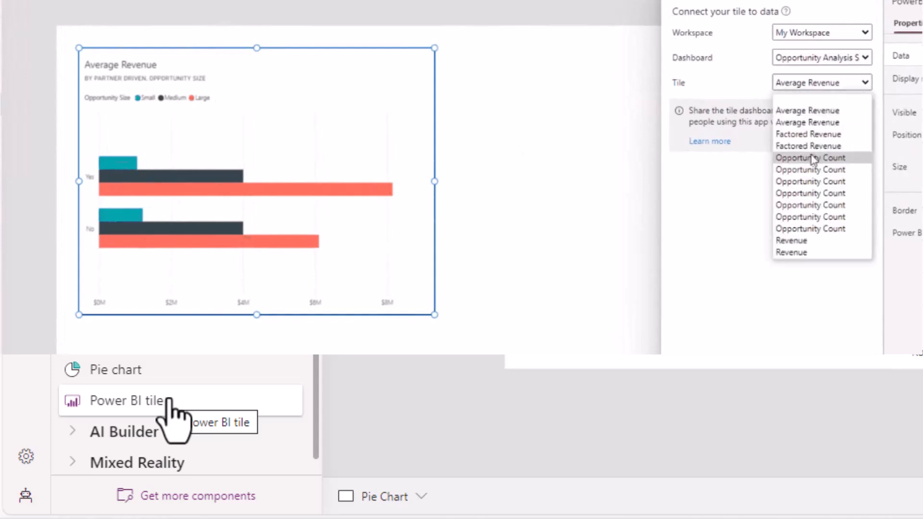
left_click(810, 157)
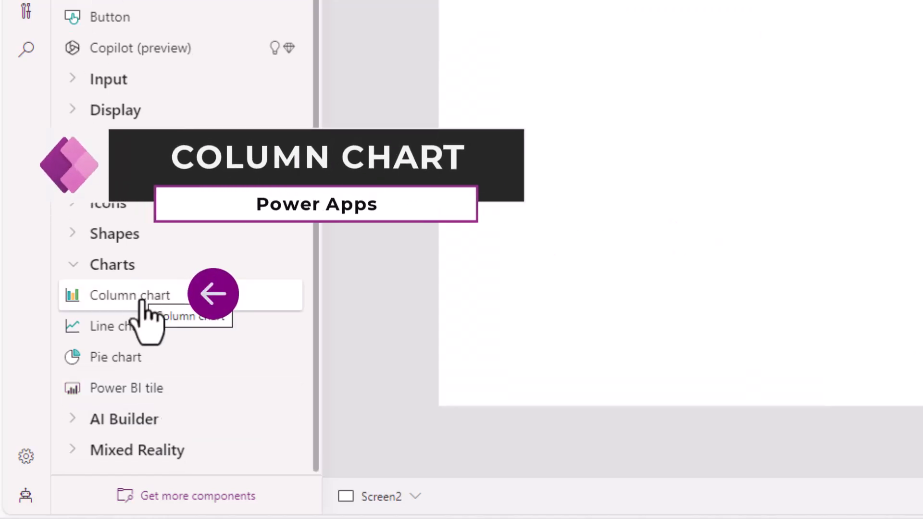
Add a sample column chart to the screen and select it in the Tree view.
left_click(129, 294)
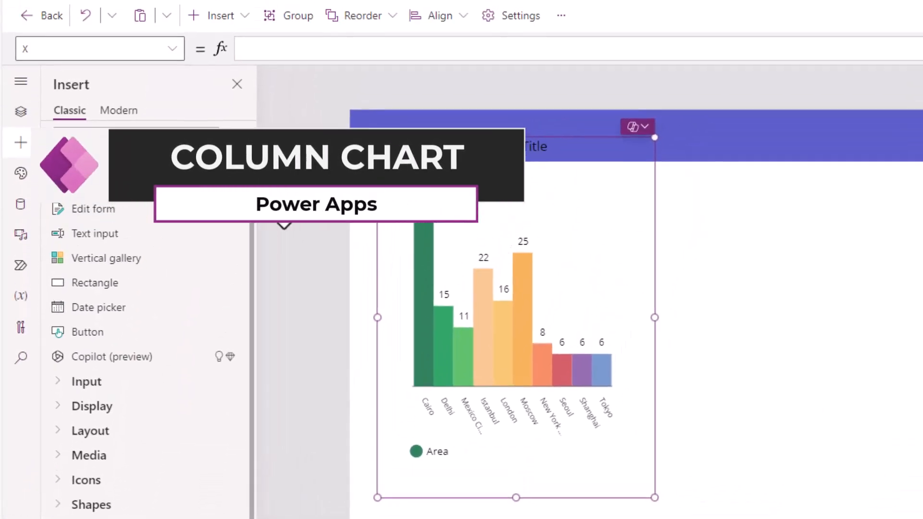
left_click(20, 113)
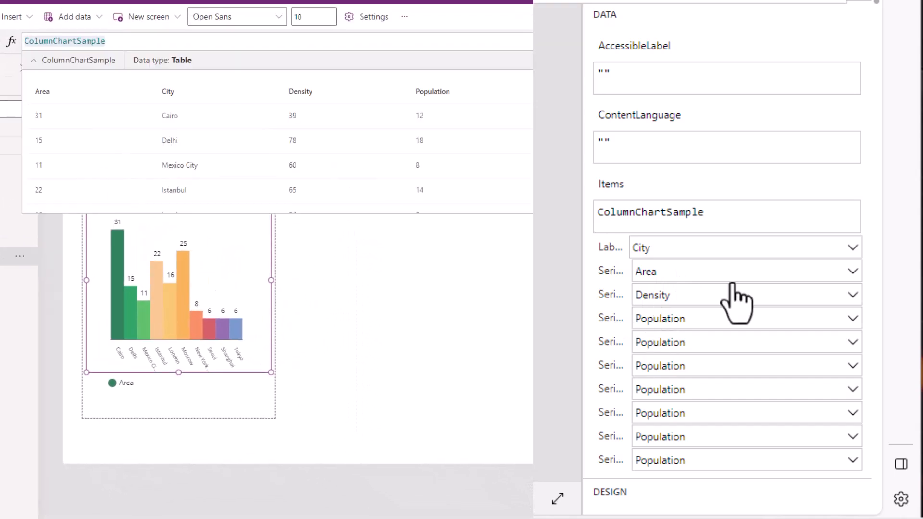
mouse_move(62, 97)
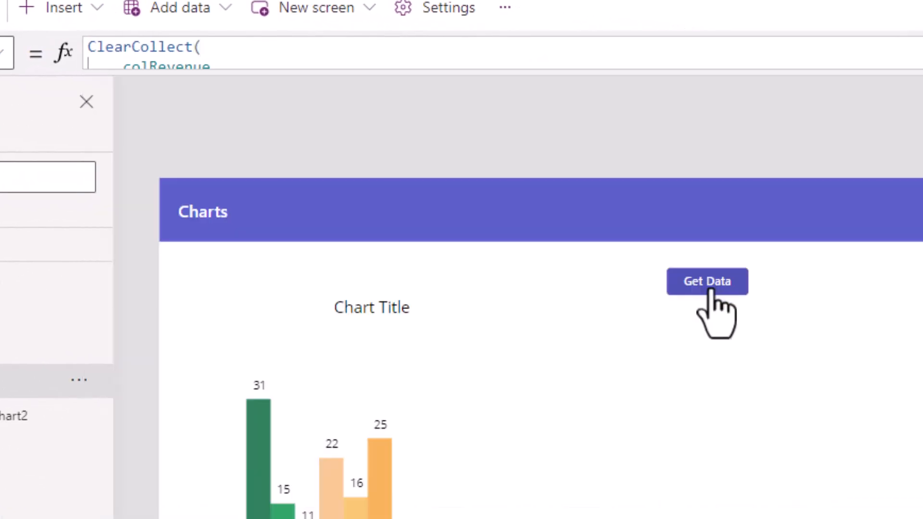
Run Get Data, set the column chart Items to colRevenue and plot USA as the first series.
left_click(176, 53)
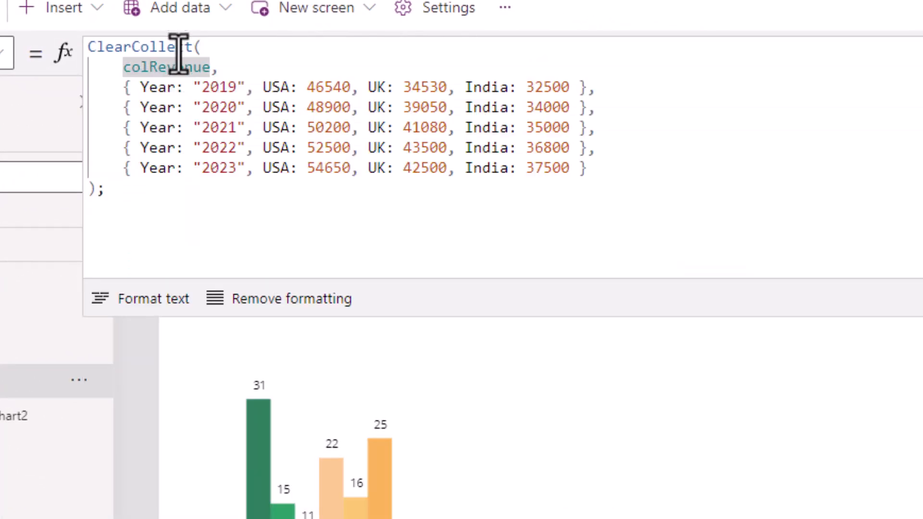
left_click(171, 66)
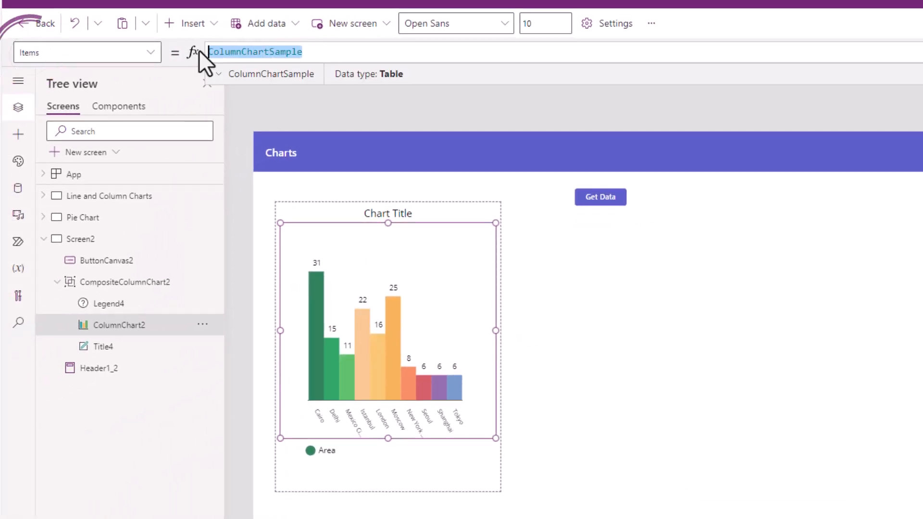
type("colRevenue")
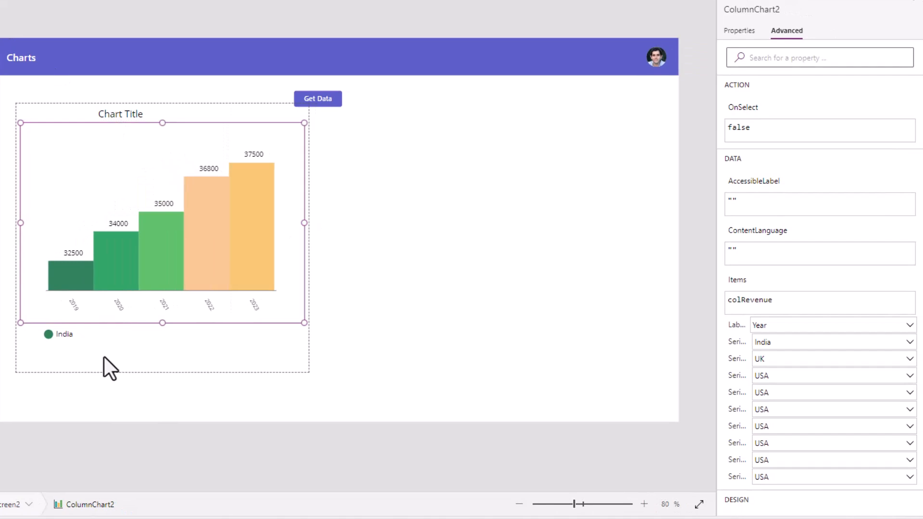
mouse_move(359, 329)
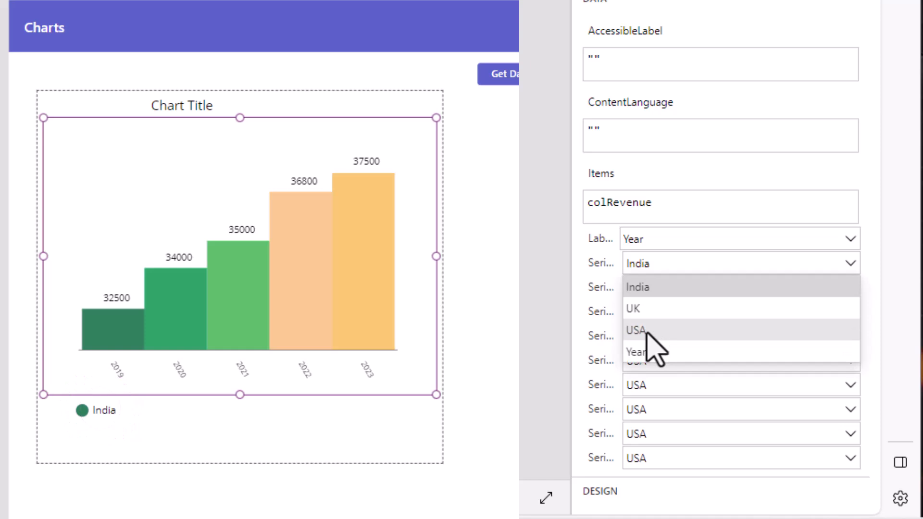
left_click(635, 330)
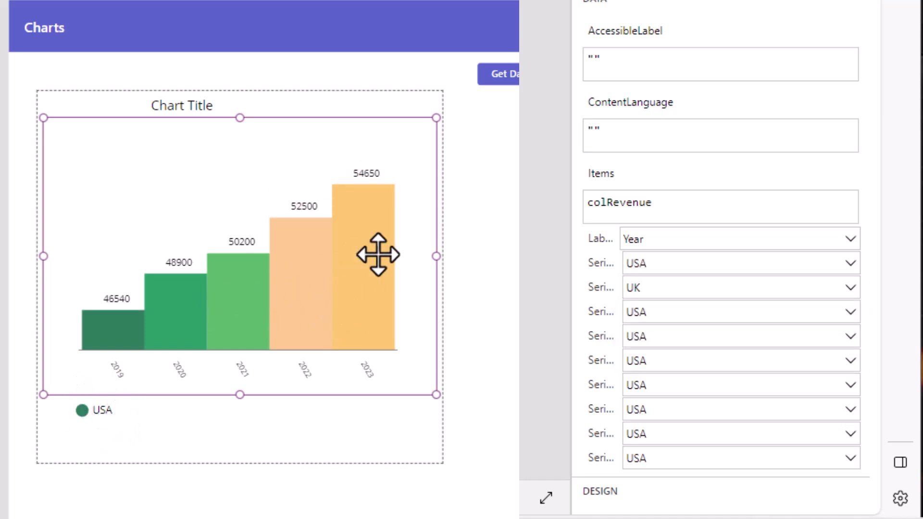
mouse_move(118, 423)
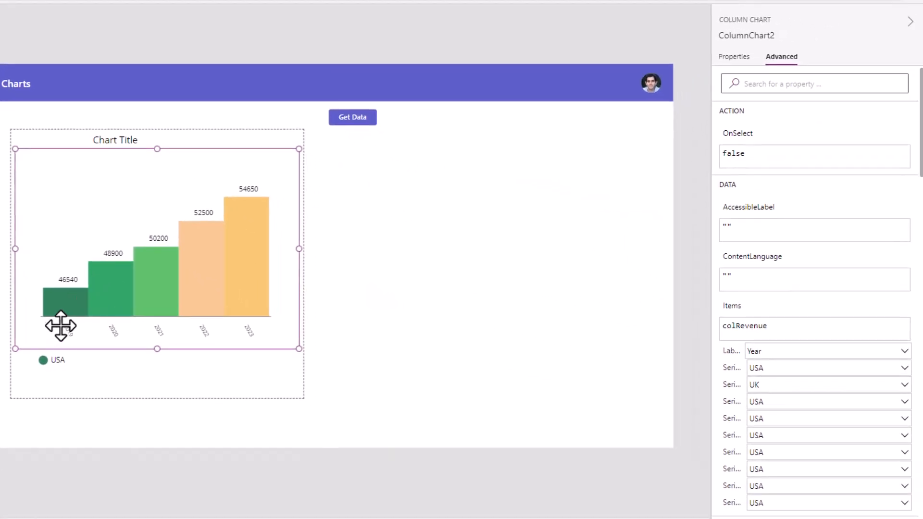
Set the column chart to 3 series and widen it to compare USA, UK and India.
left_click(733, 56)
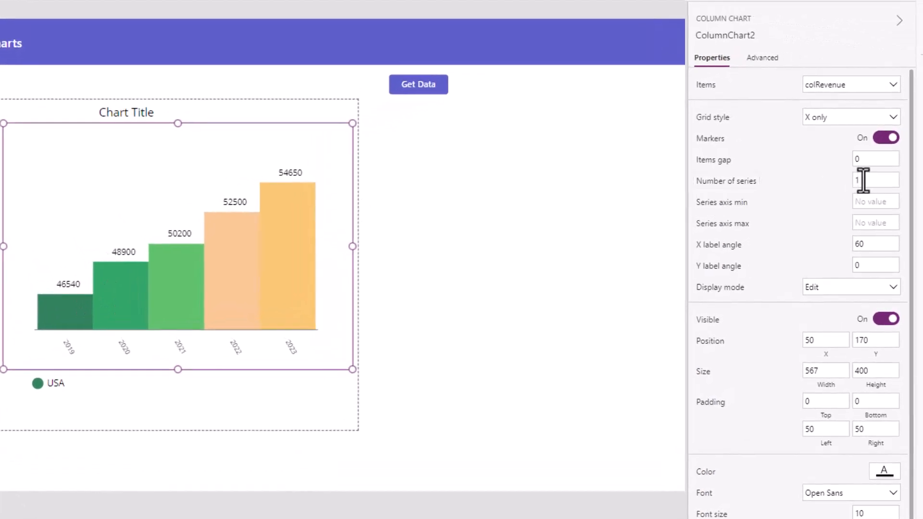
left_click(875, 181)
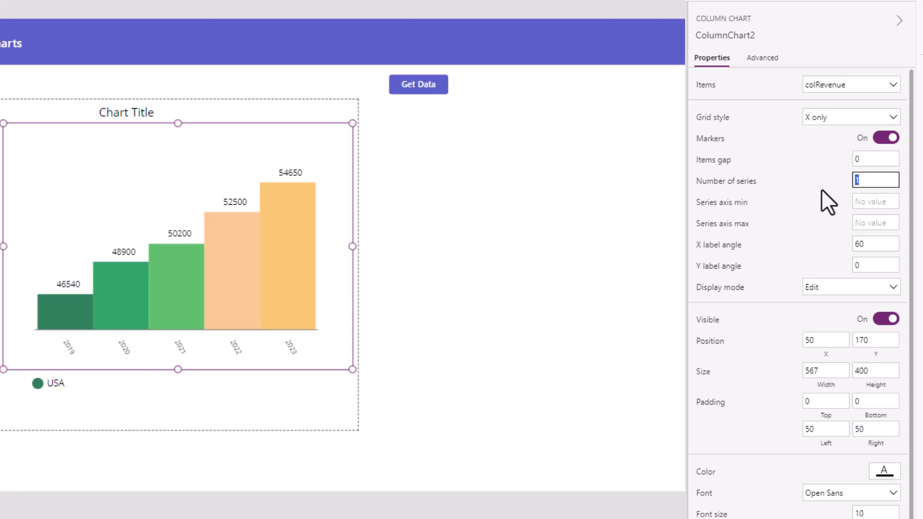
type("3")
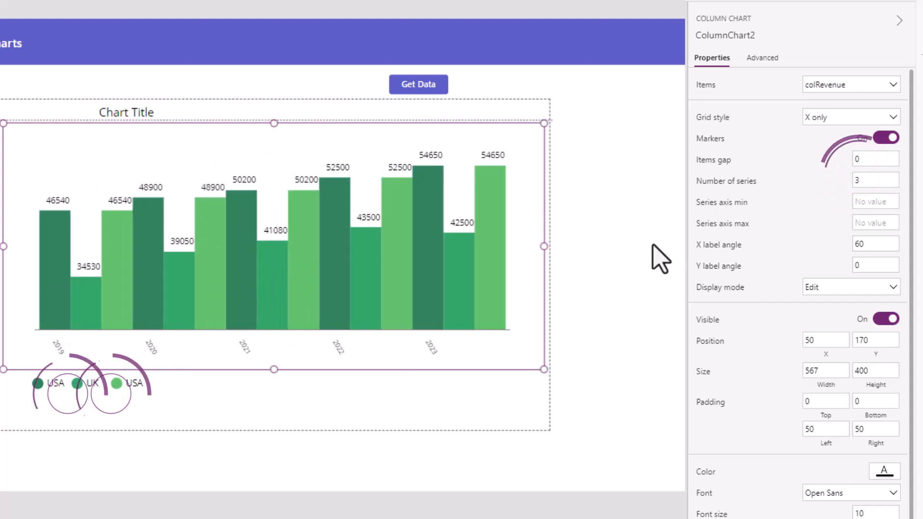
left_click_drag(542, 246, 651, 246)
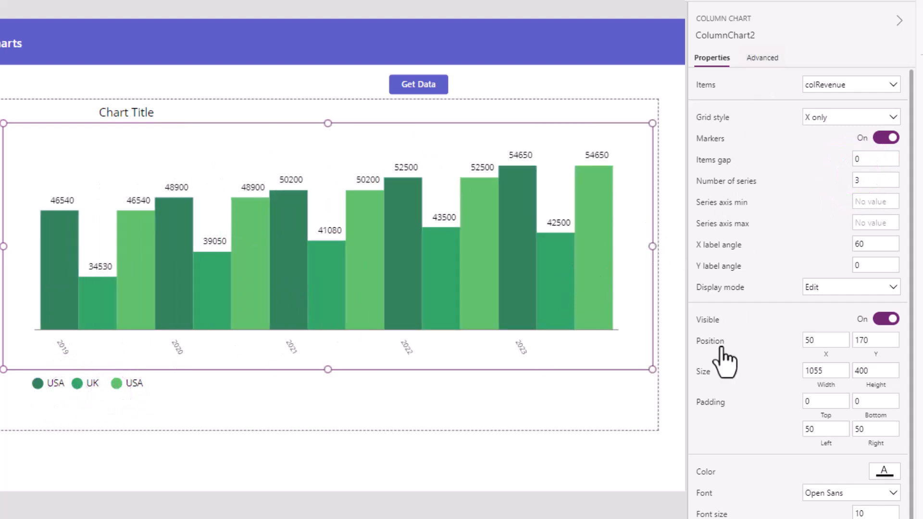
left_click(762, 58)
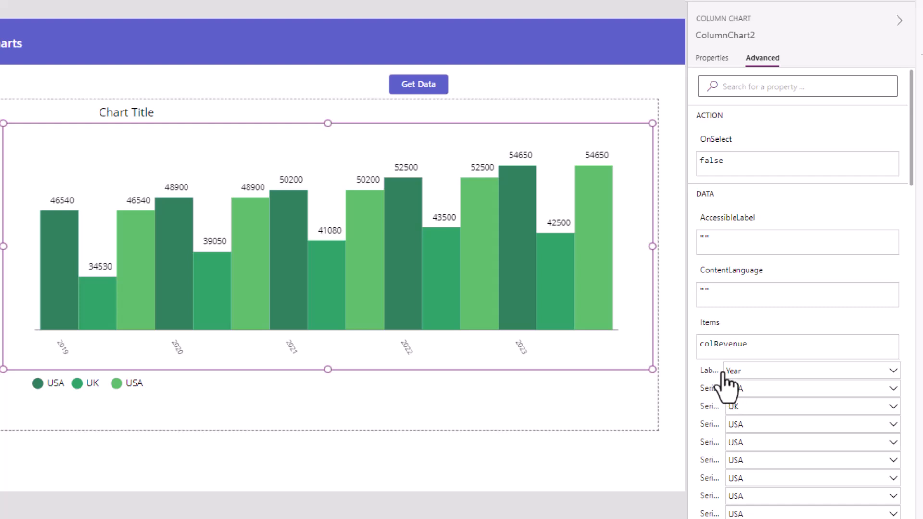
mouse_move(744, 406)
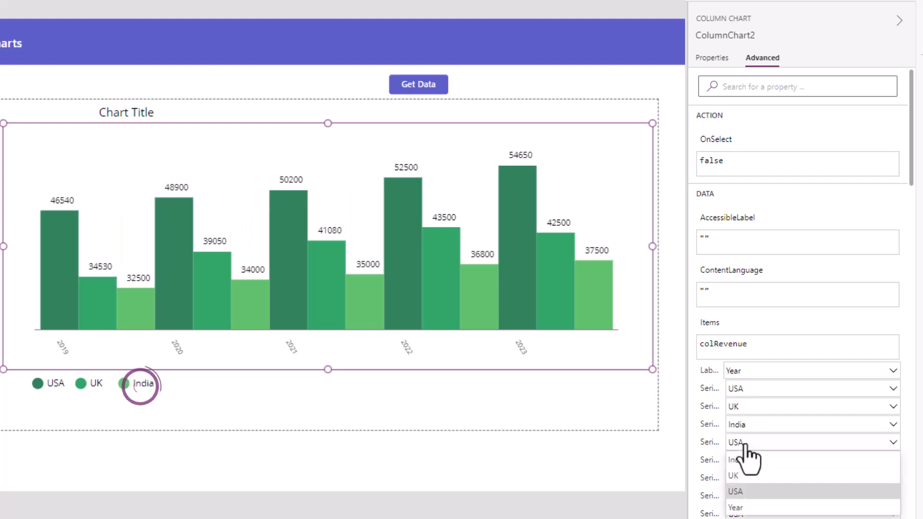
left_click(711, 58)
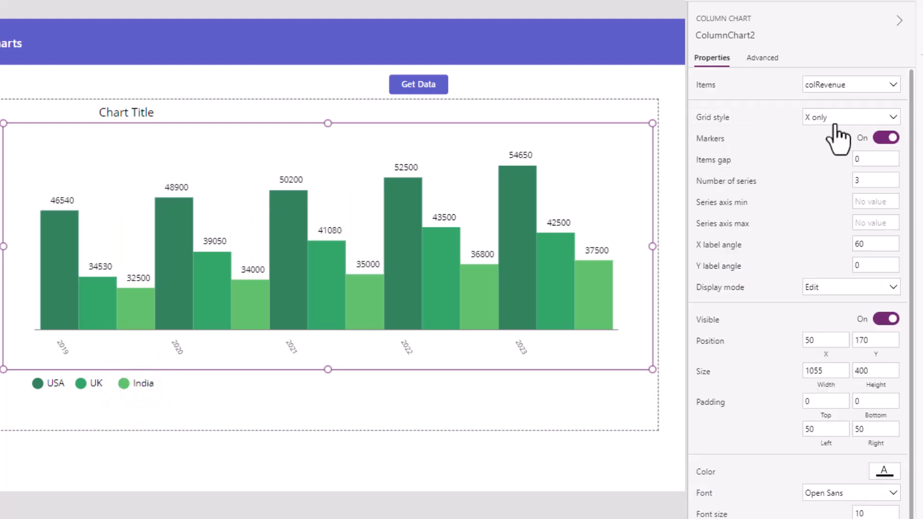
mouse_move(838, 161)
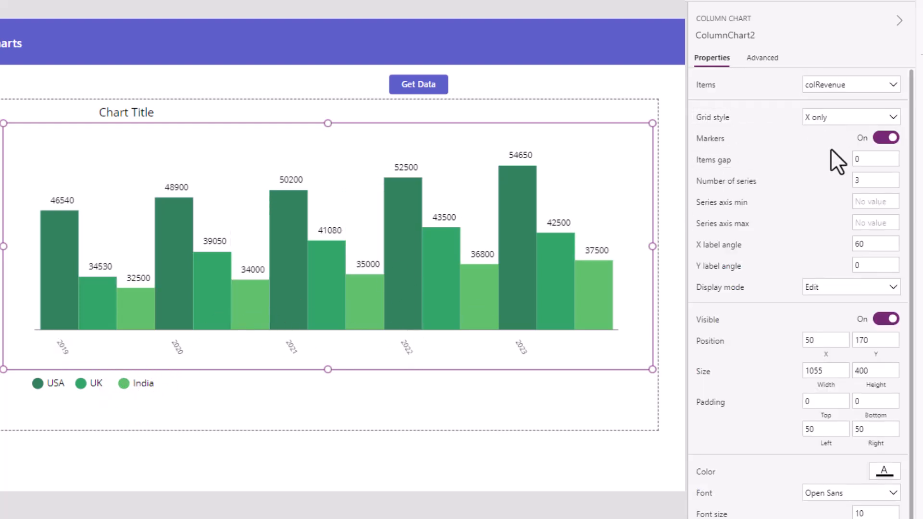
Show gridlines on both axes and set the items gap to 5.
left_click(850, 116)
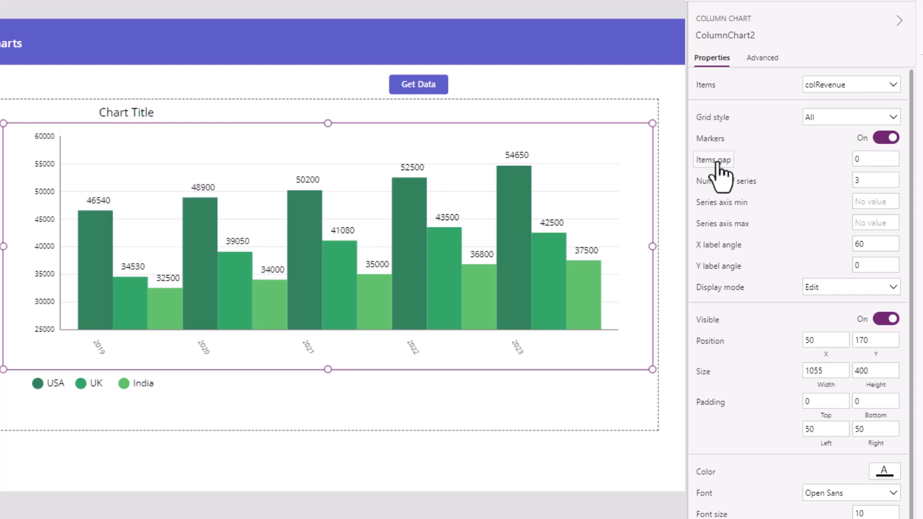
left_click(875, 159)
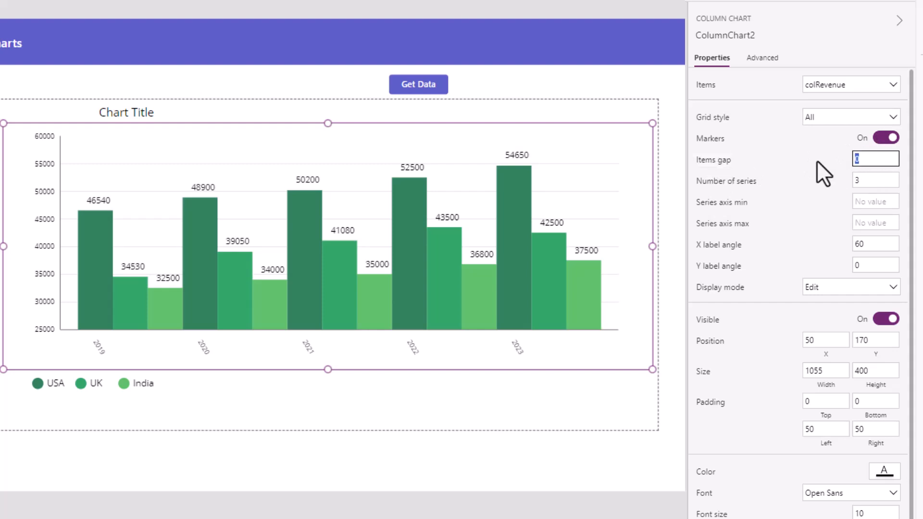
type("5")
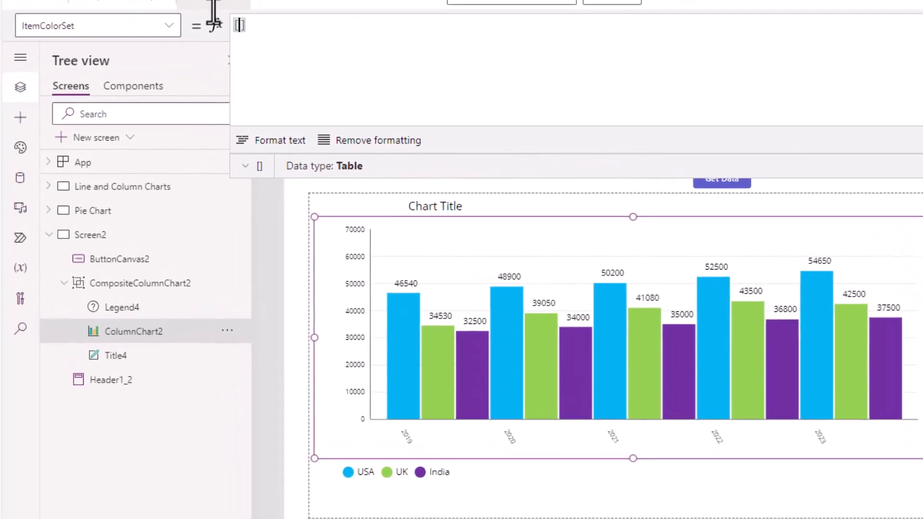
Set ItemColorSet to Color.BlueViolet, Color.SeaGreen and Color.SkyBlue for the three series.
type("Color.")
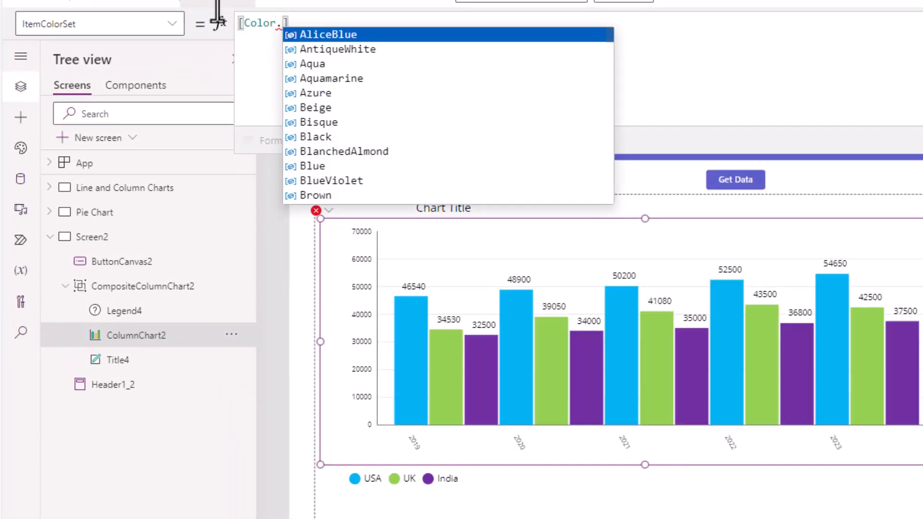
left_click(331, 180)
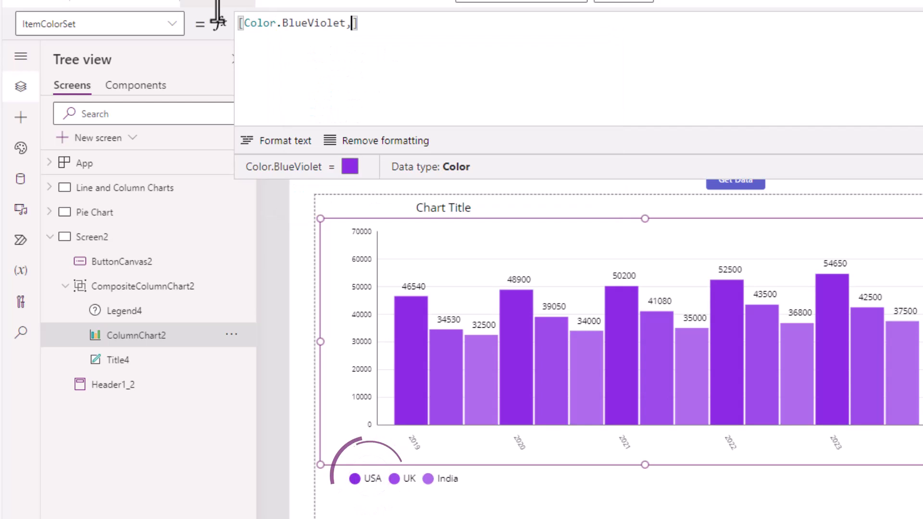
type("Color.green")
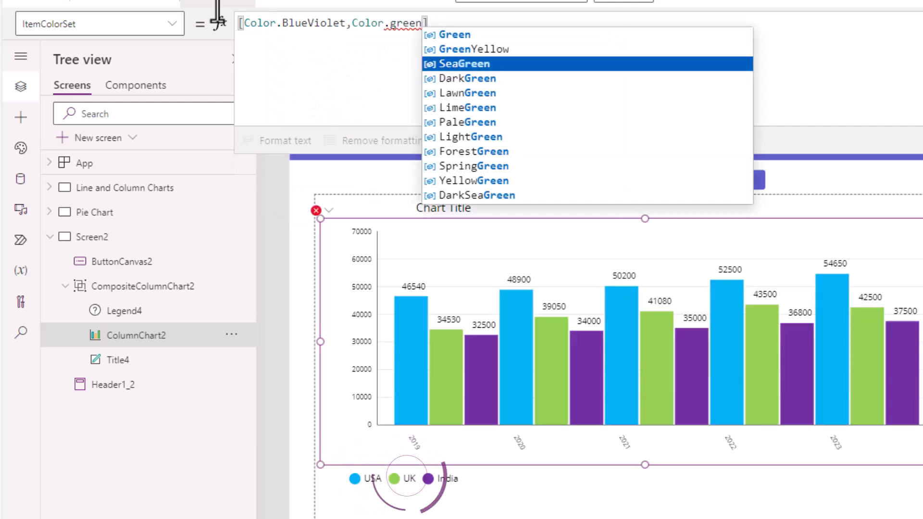
left_click(464, 64)
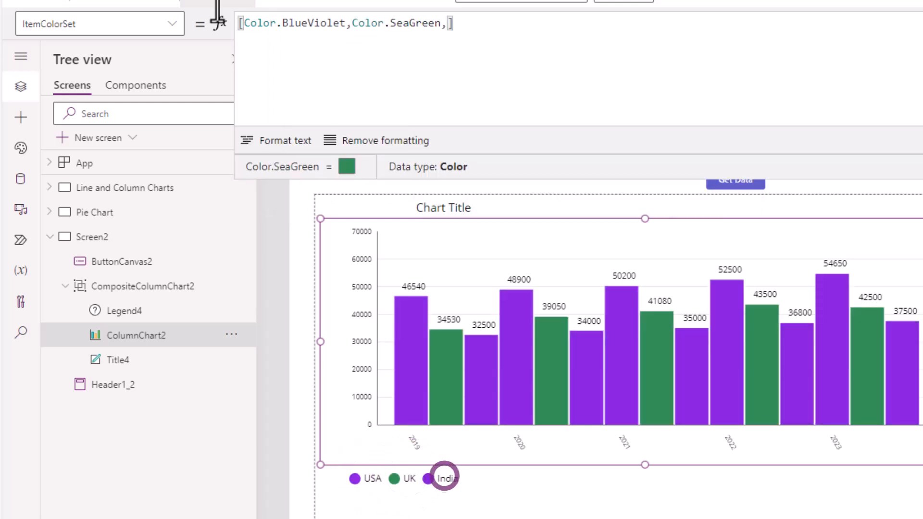
type("Color.SkyBlue")
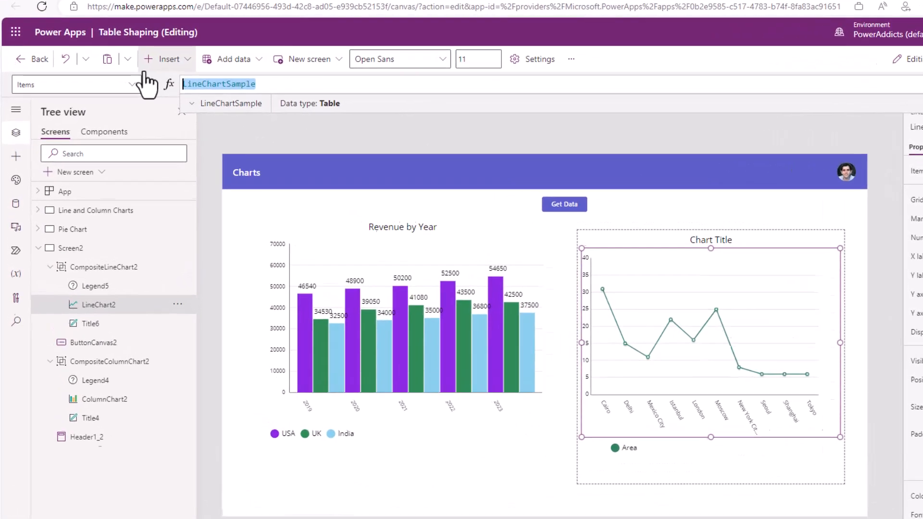
Set the line chart Items to colRevenue and review its data setting on the Advanced tab.
type("colre")
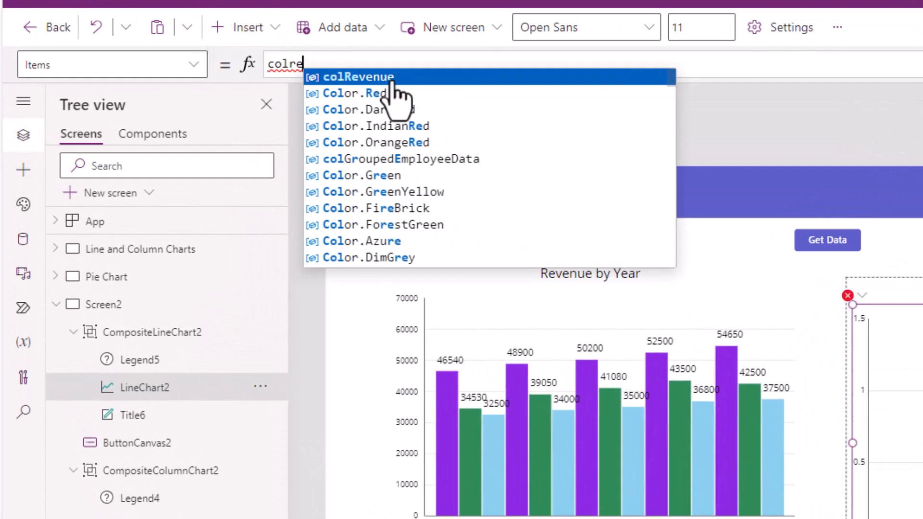
left_click(357, 77)
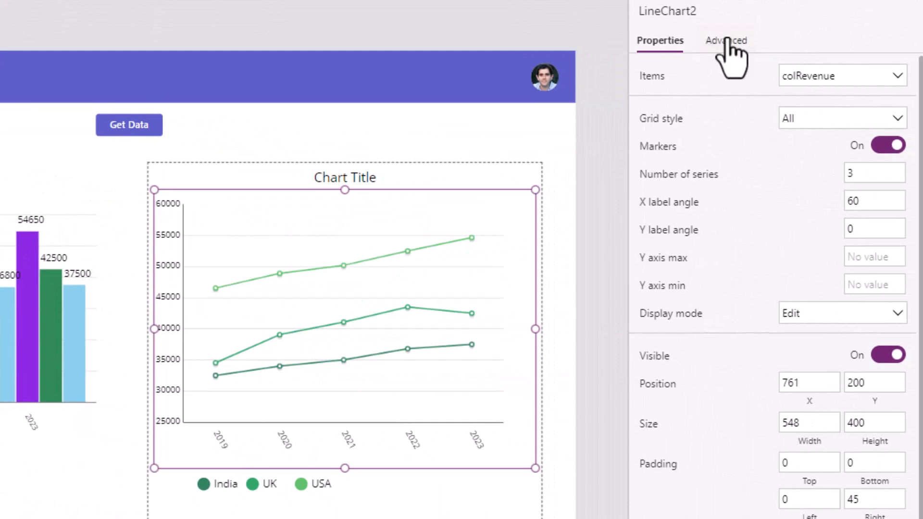
left_click(726, 40)
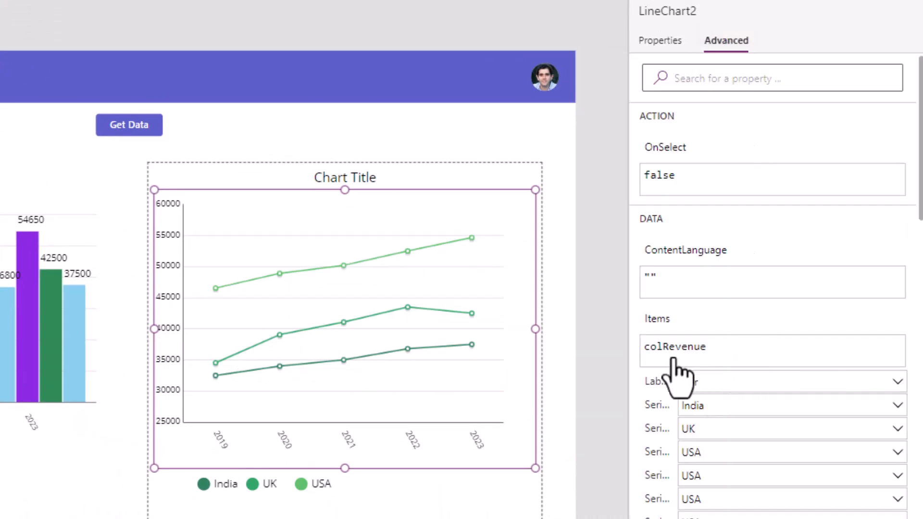
left_click(789, 381)
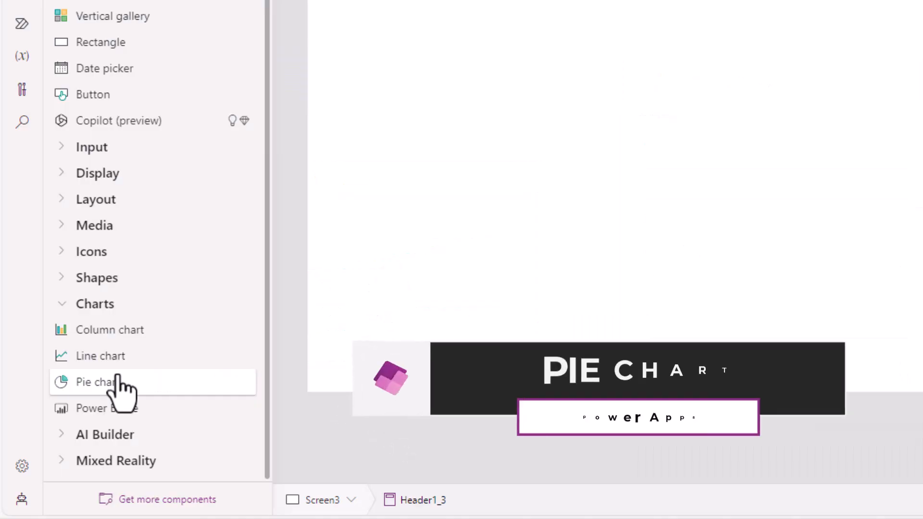
Add a pie chart to Screen3 and set PieChart2 Items to colRevenue.
left_click(97, 381)
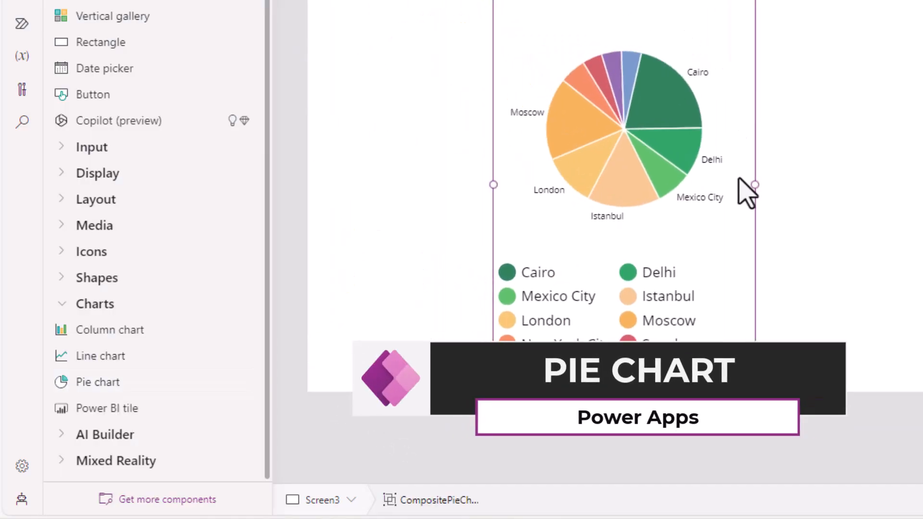
left_click(120, 187)
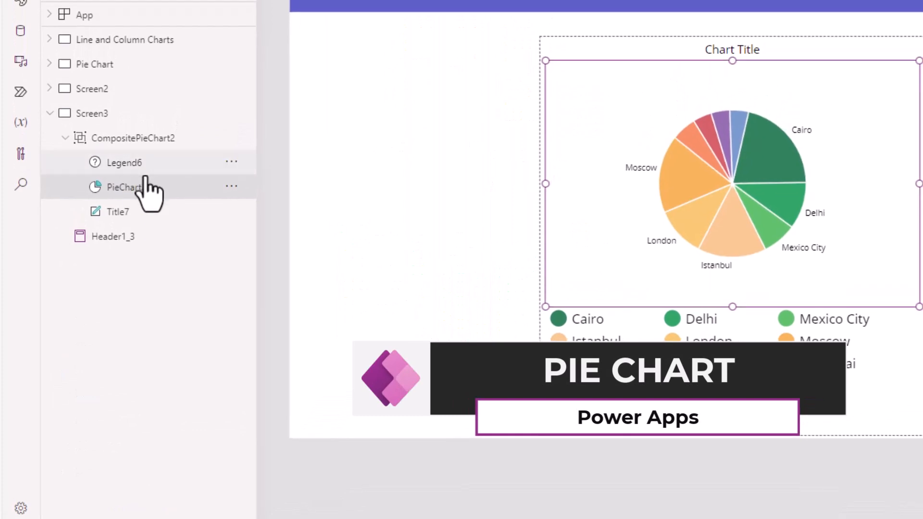
left_click(121, 187)
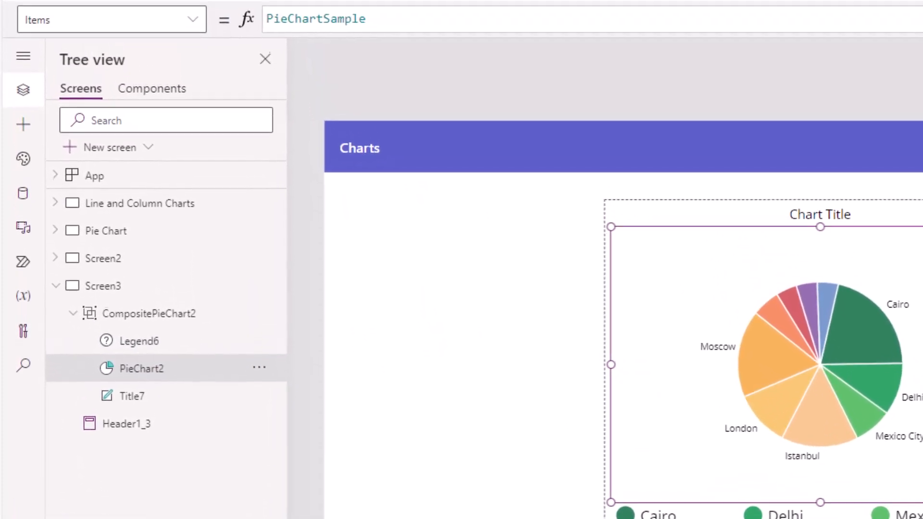
type("colr")
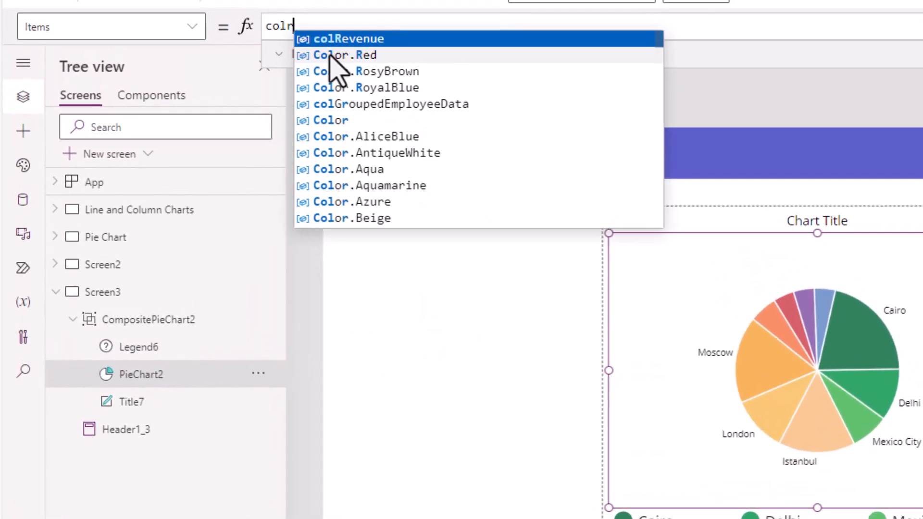
left_click(349, 38)
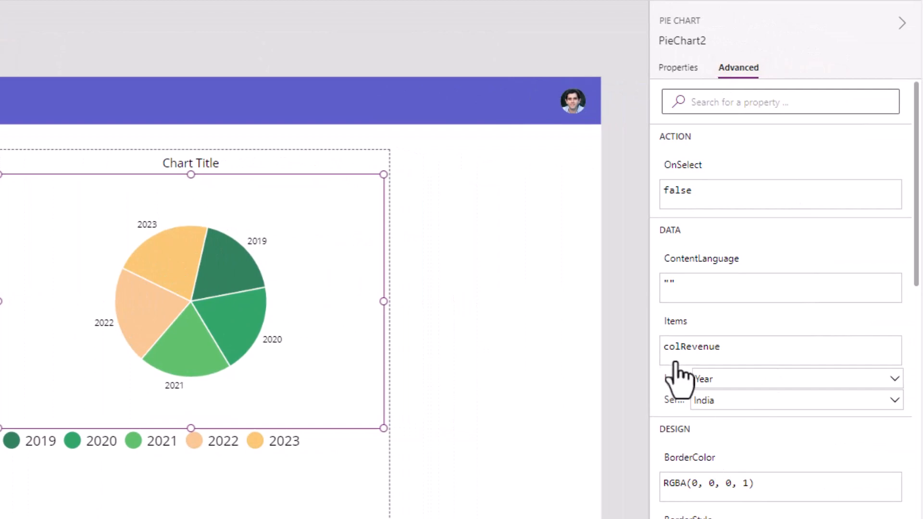
mouse_move(680, 391)
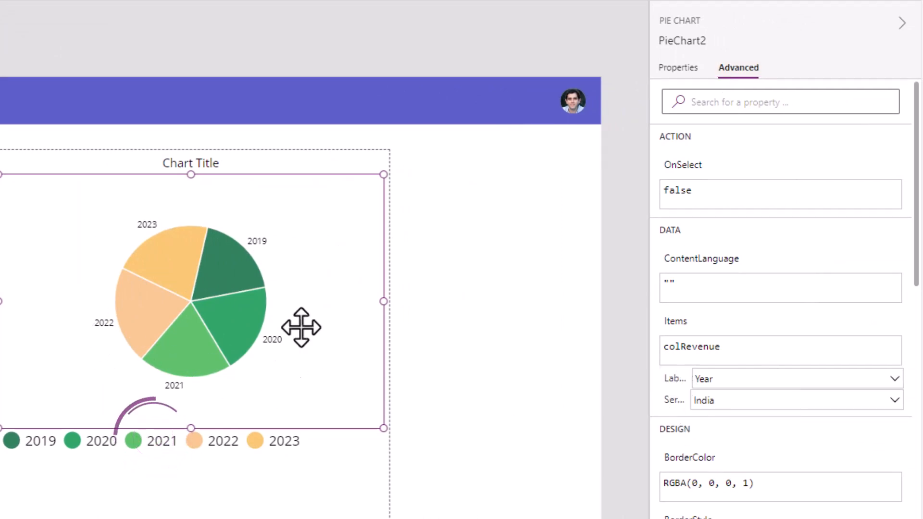
mouse_move(668, 418)
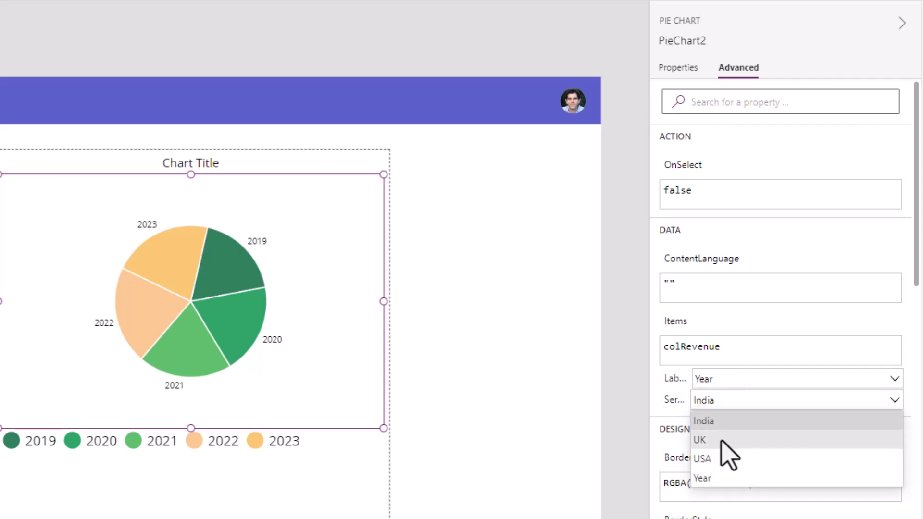
Choose a different country column as the pie chart's series.
left_click(699, 440)
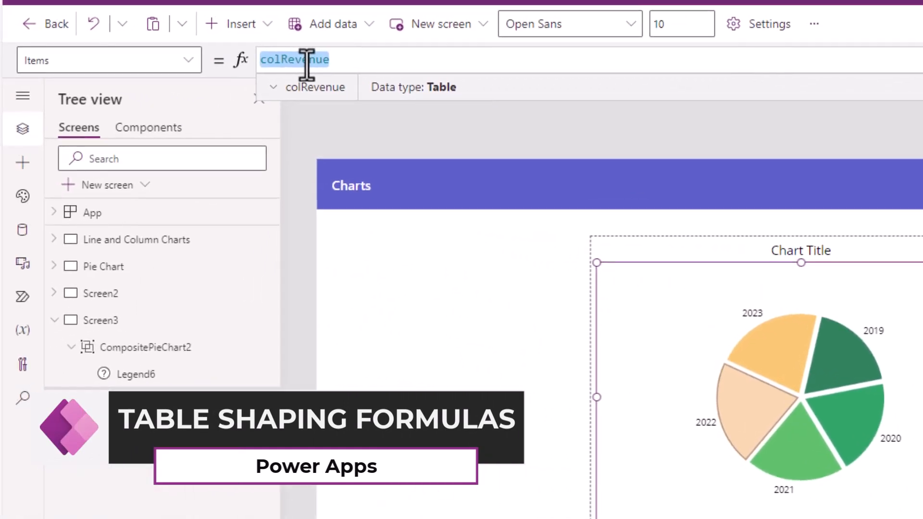
Preview the colRevenue columns in the Items data preview and collapse it.
left_click(273, 87)
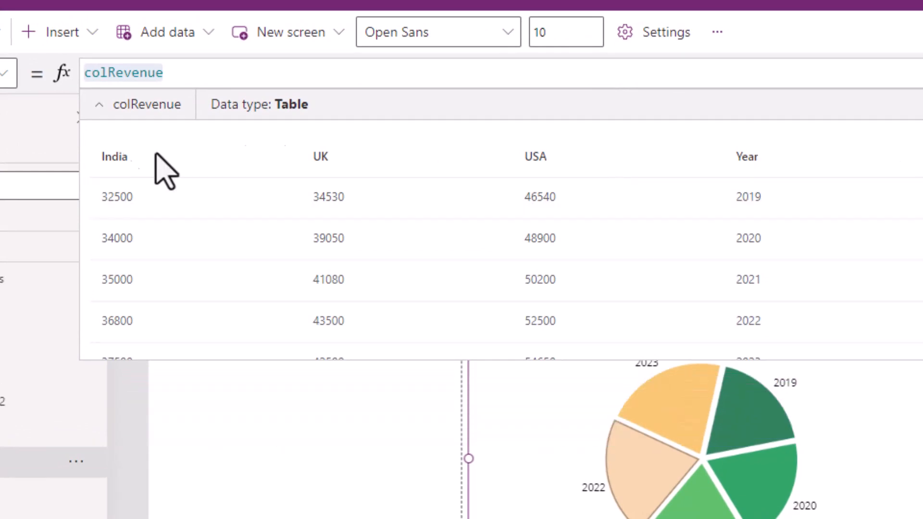
mouse_move(606, 183)
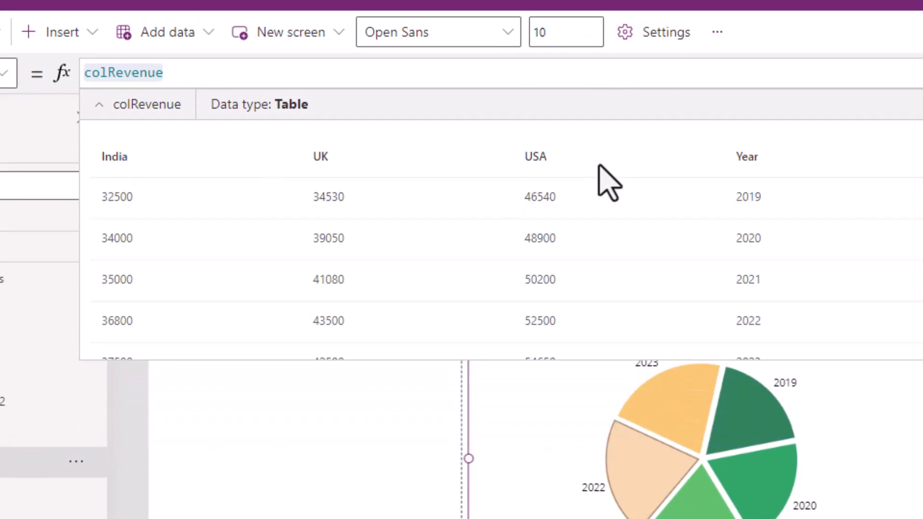
left_click(124, 73)
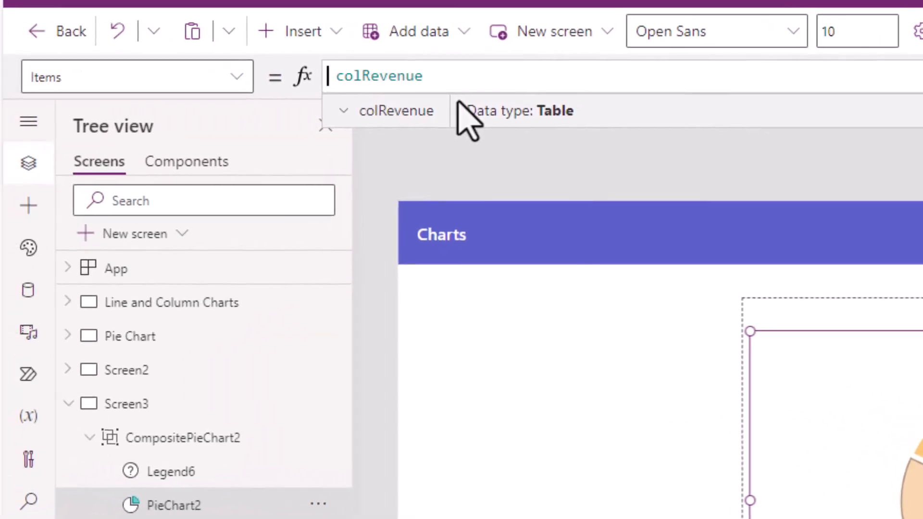
Change Items to AddColumns(colRevenue,"Total Revenue",India + UK + USA).
type("AddColumns(")
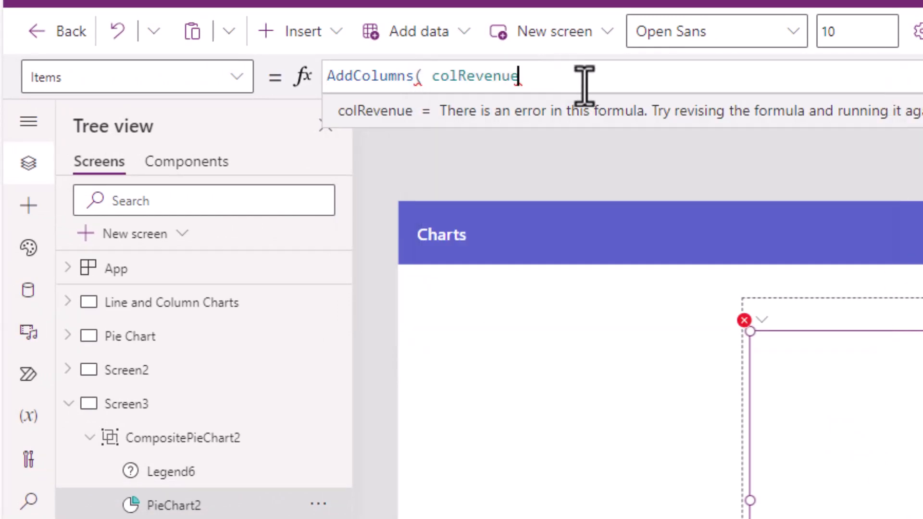
type(",\"Total Revenue")
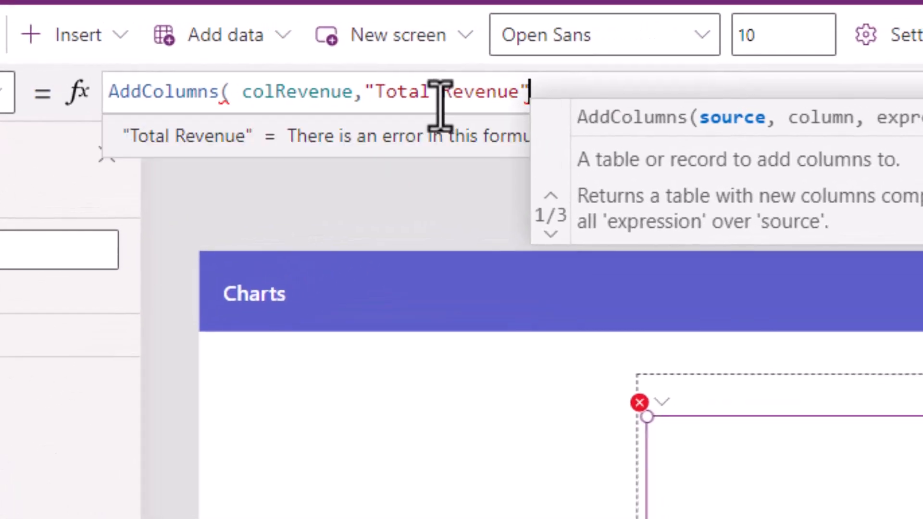
type(",India")
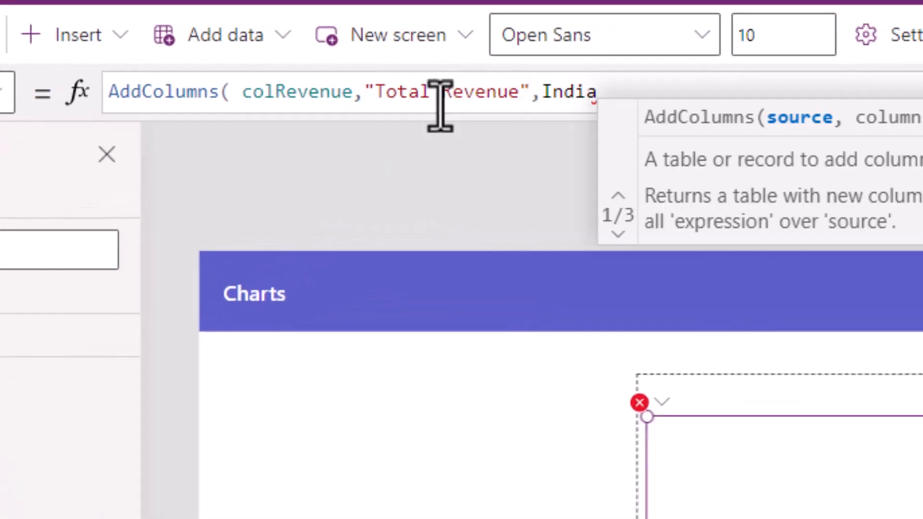
type("+")
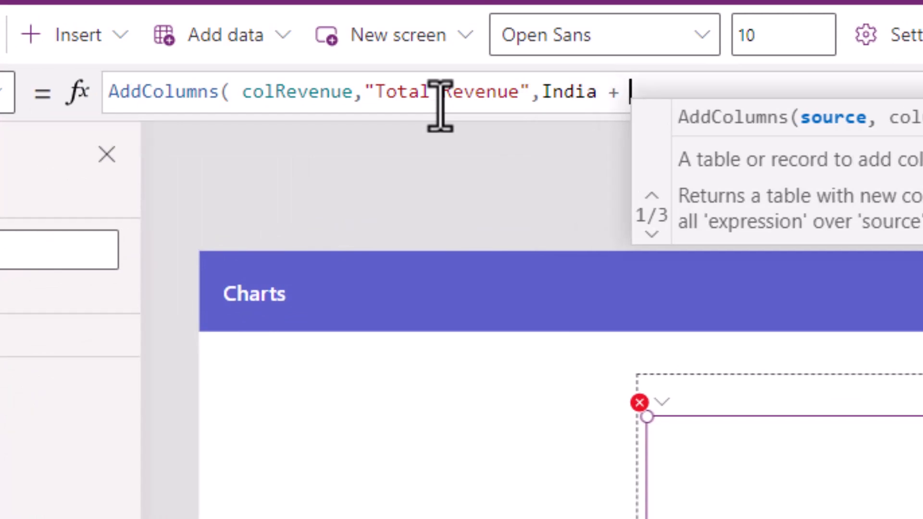
type("UK +")
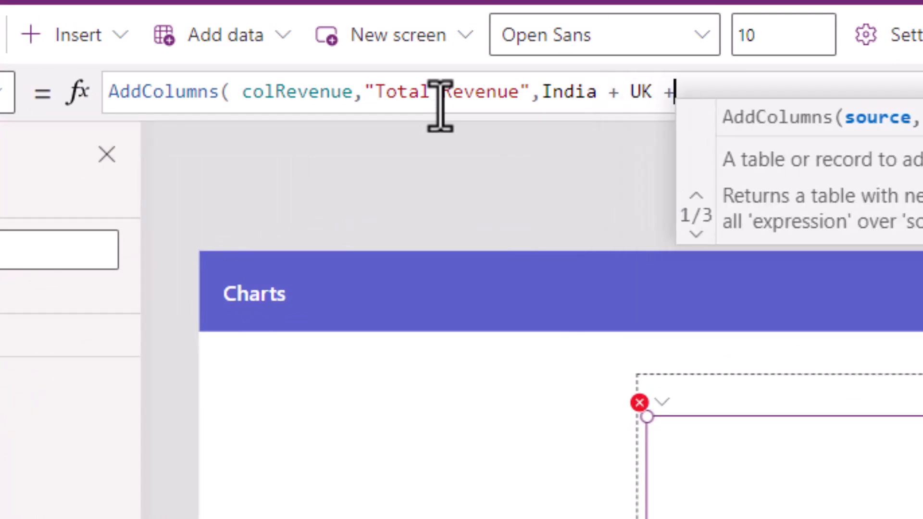
type("USA)")
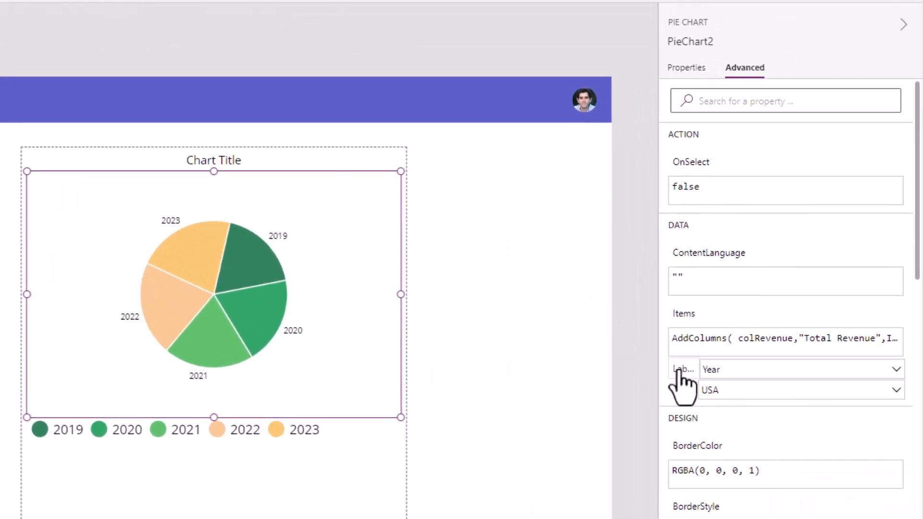
Select Total Revenue as the pie chart's series column.
left_click(800, 390)
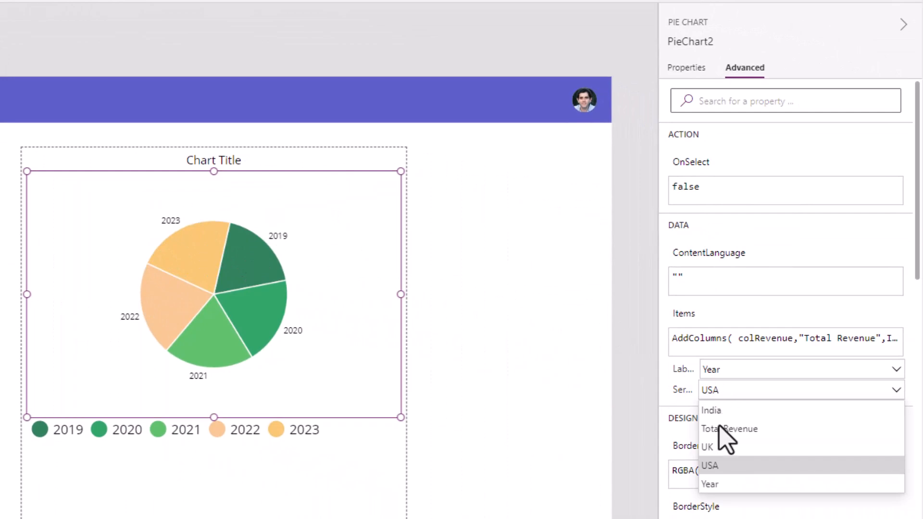
left_click(728, 428)
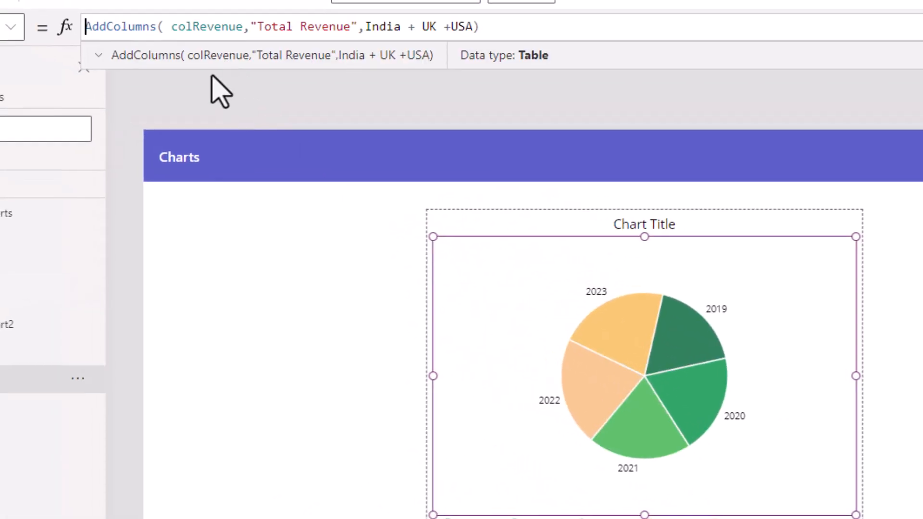
Wrap Items in AddColumns adding a Label column: Concatenate(Year, " (", 'Total Revenue', ")").
type("aDD")
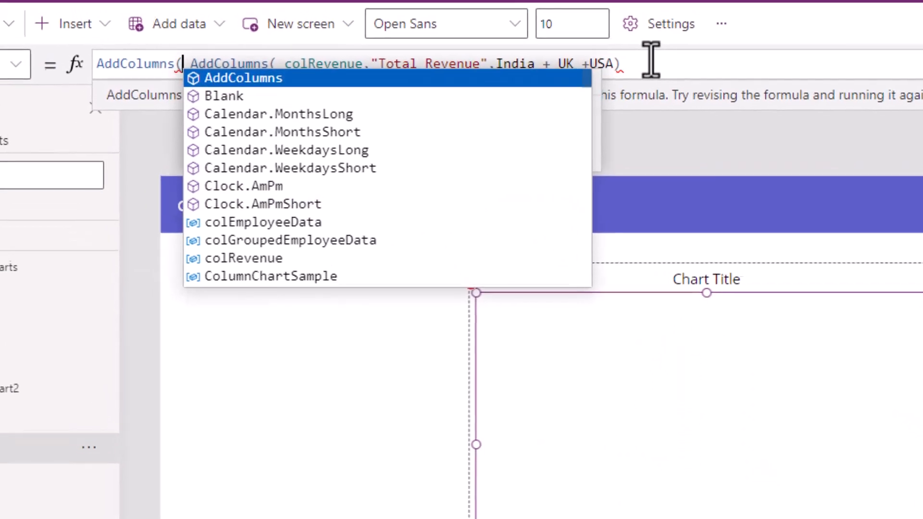
type(", \"Label")
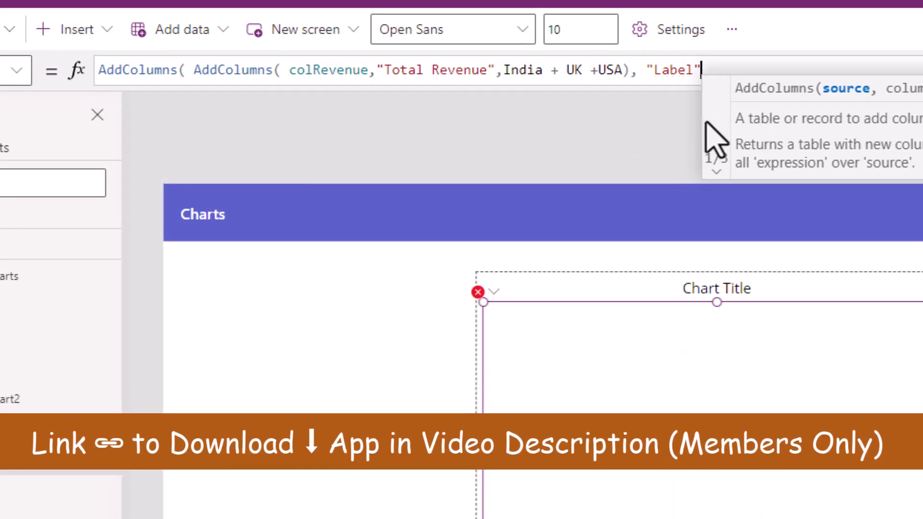
type(",")
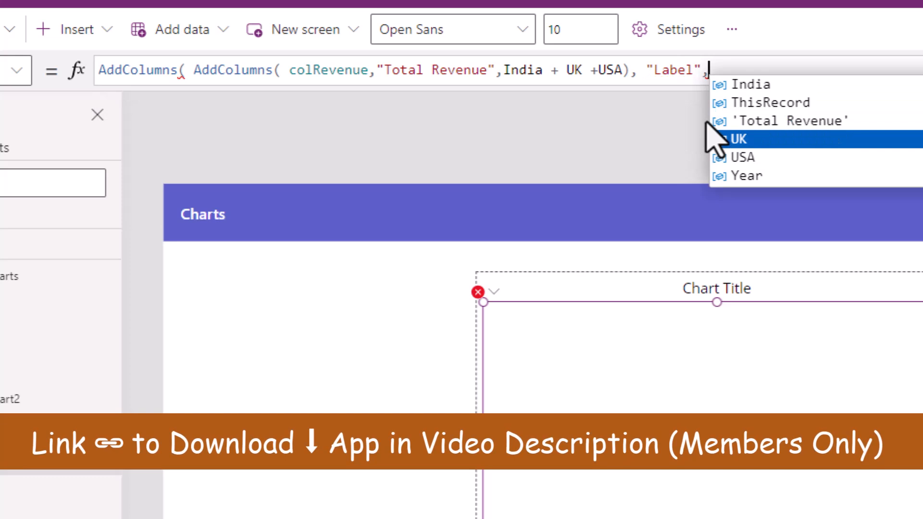
type("Concatenate")
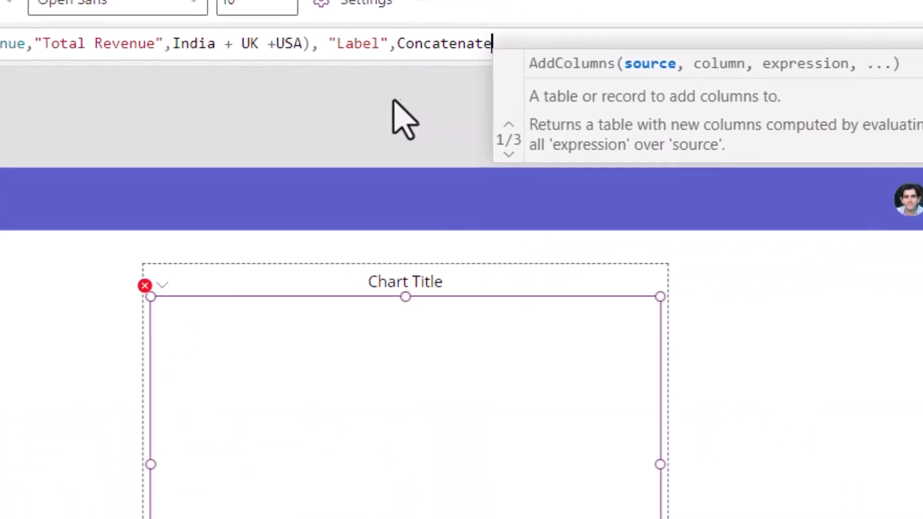
type("(Year, \" (\",")
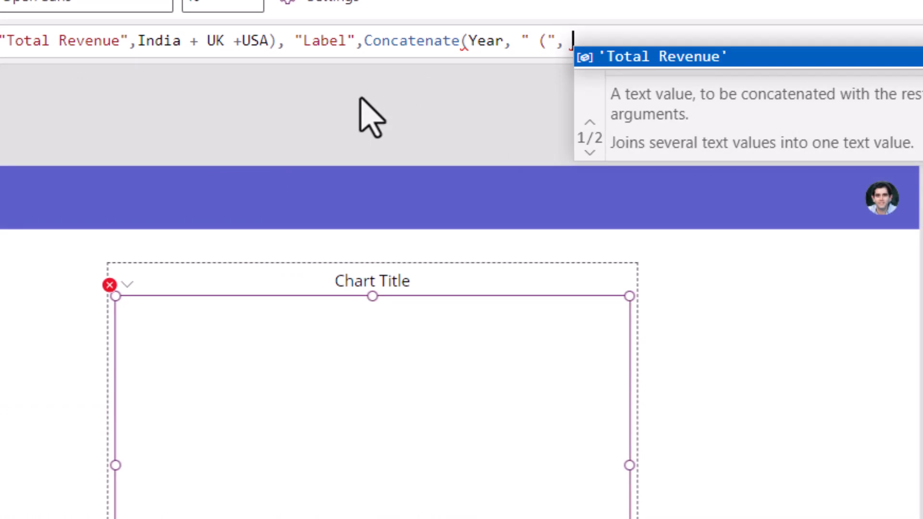
type("'Total Revenue',\")\"))")
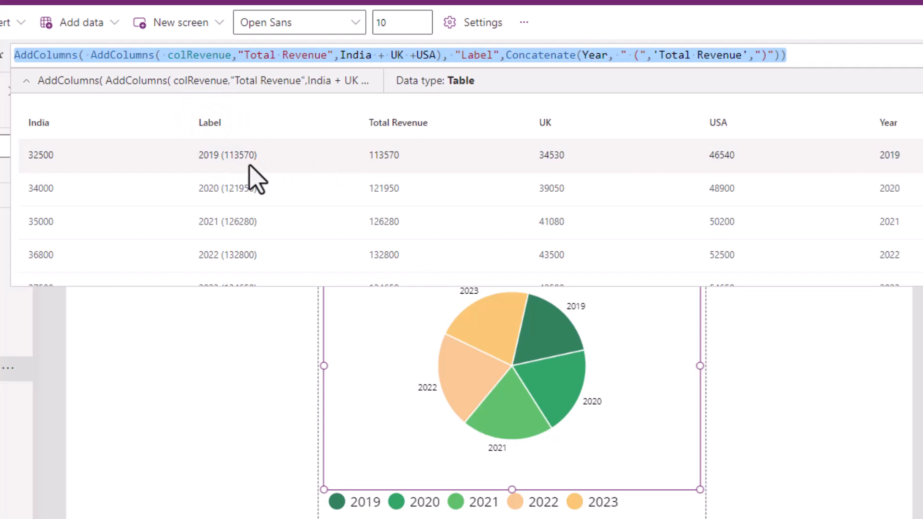
mouse_move(251, 262)
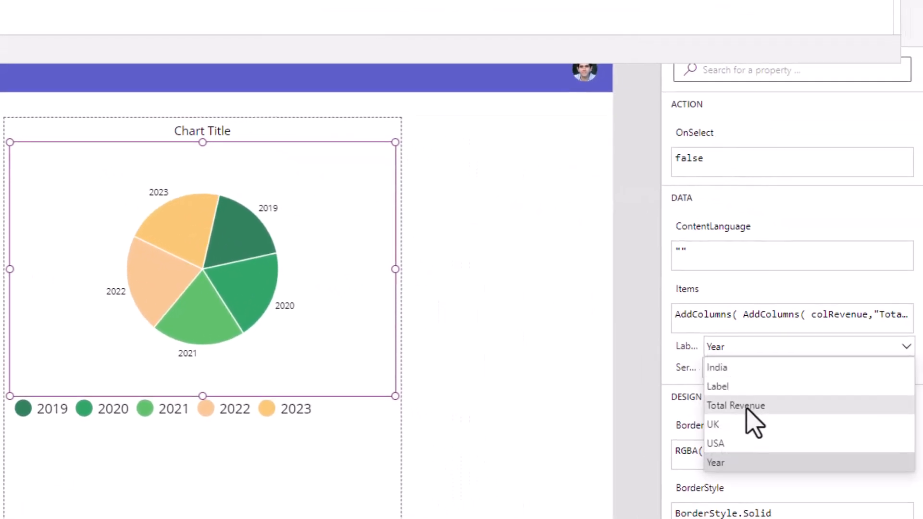
Set the chart's Labels property to the new Label column.
left_click(736, 404)
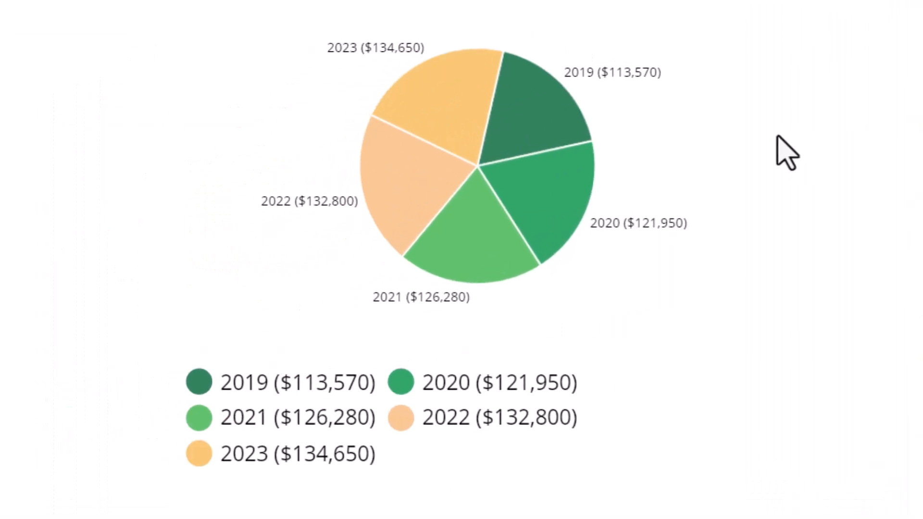
mouse_move(394, 77)
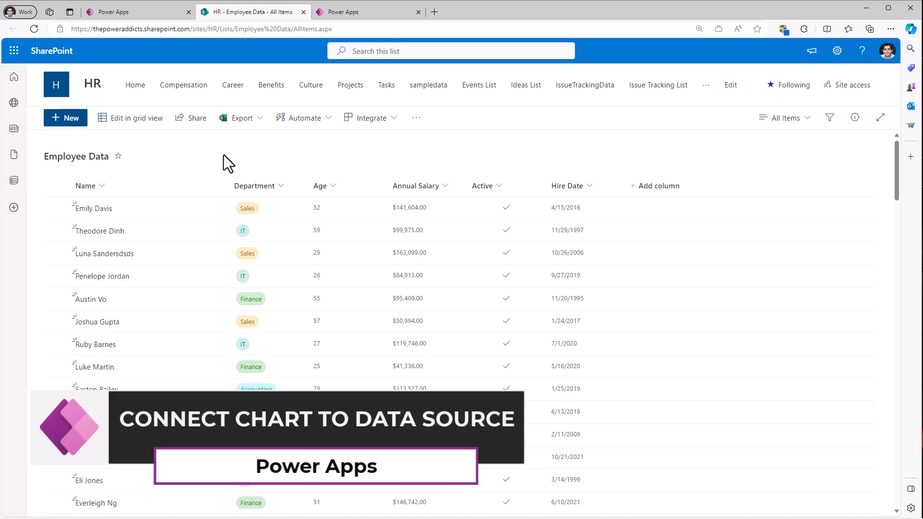
Scroll through the SharePoint Employee Data list of departments, ages, salaries and hire dates.
scroll("down", 3)
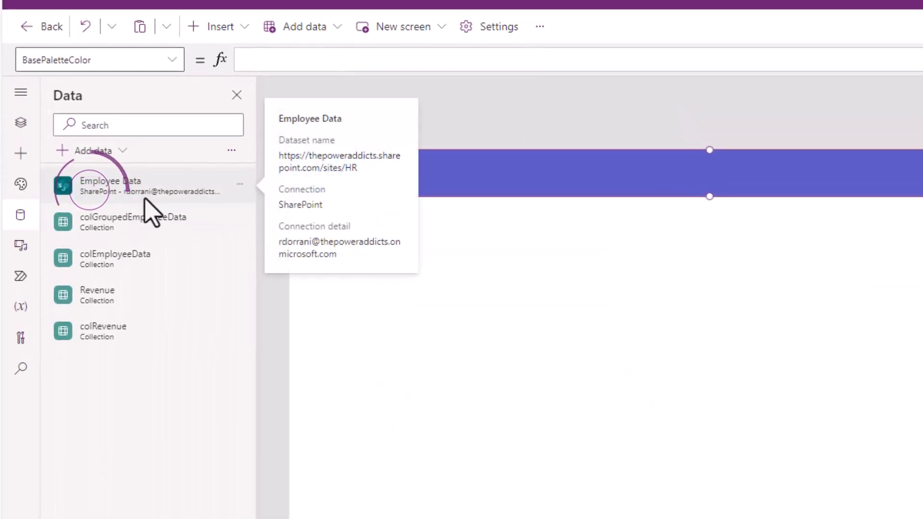
Insert a modern Table on the Charts screen with Items set to Employee Data.
left_click(20, 123)
type("table")
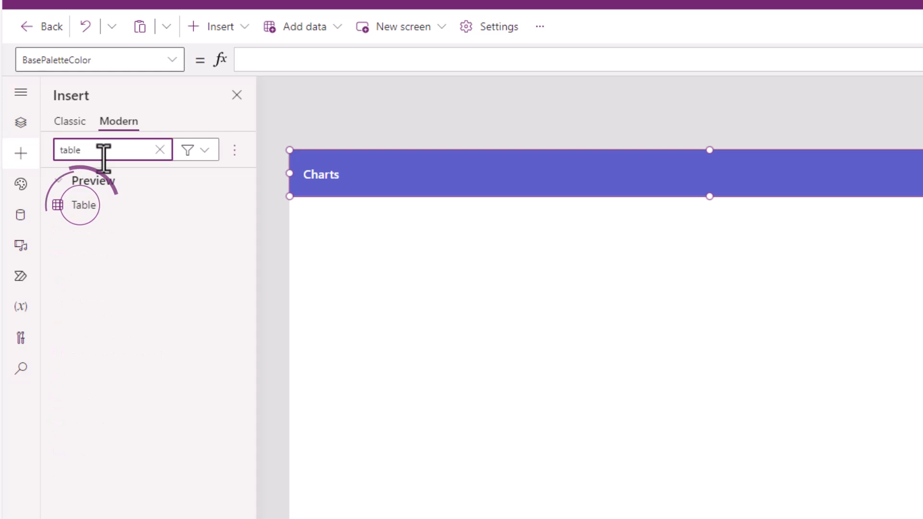
left_click(84, 204)
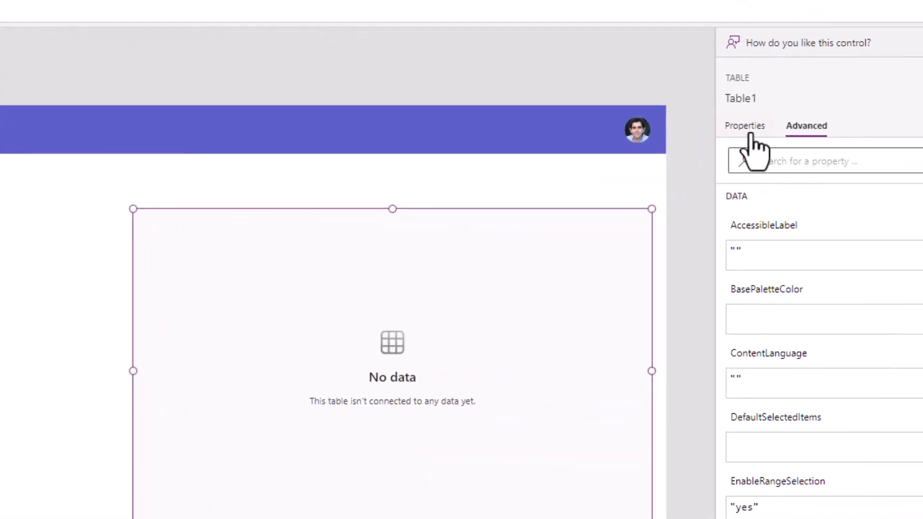
left_click(745, 126)
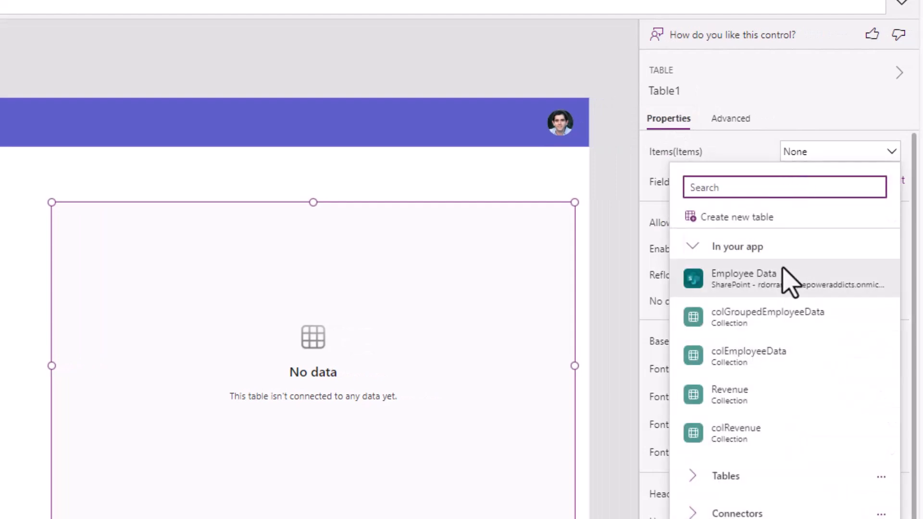
left_click(744, 277)
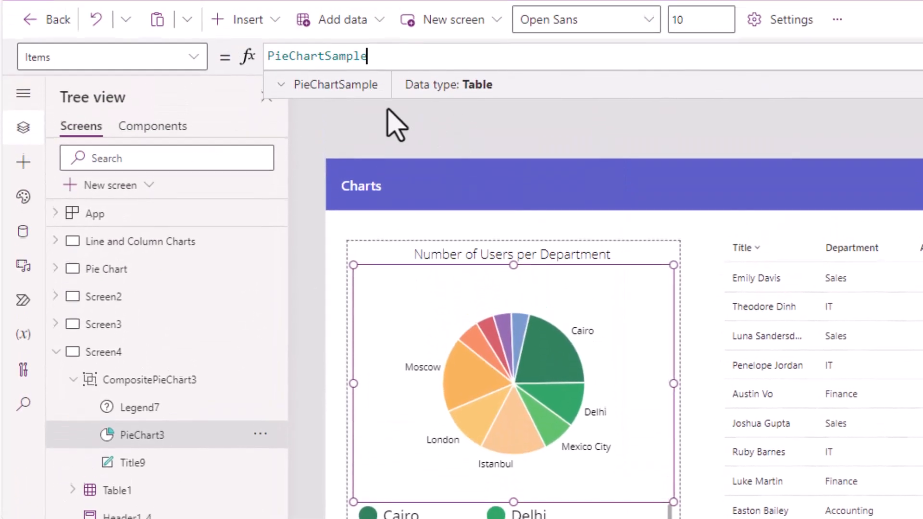
Set the pie chart's Items to ShowColumns('Employee Data', "Department") and bring up app Settings.
type("emplo")
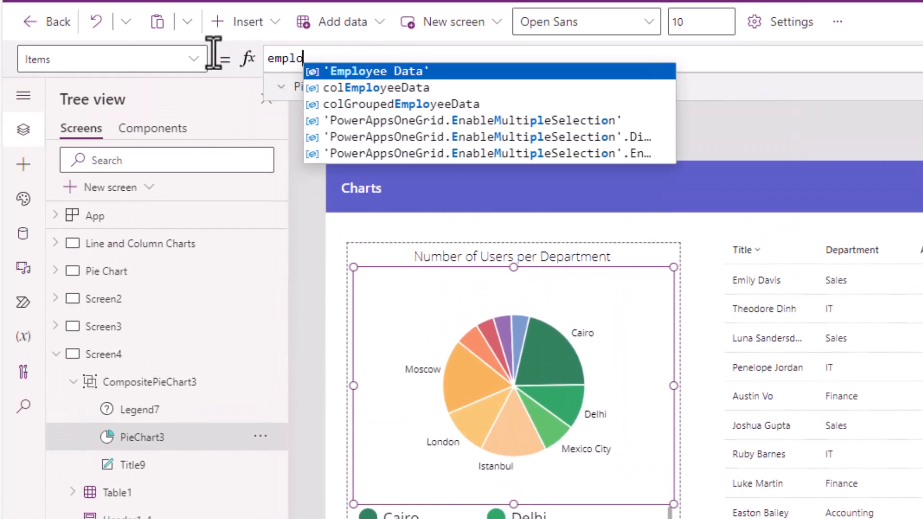
left_click(374, 71)
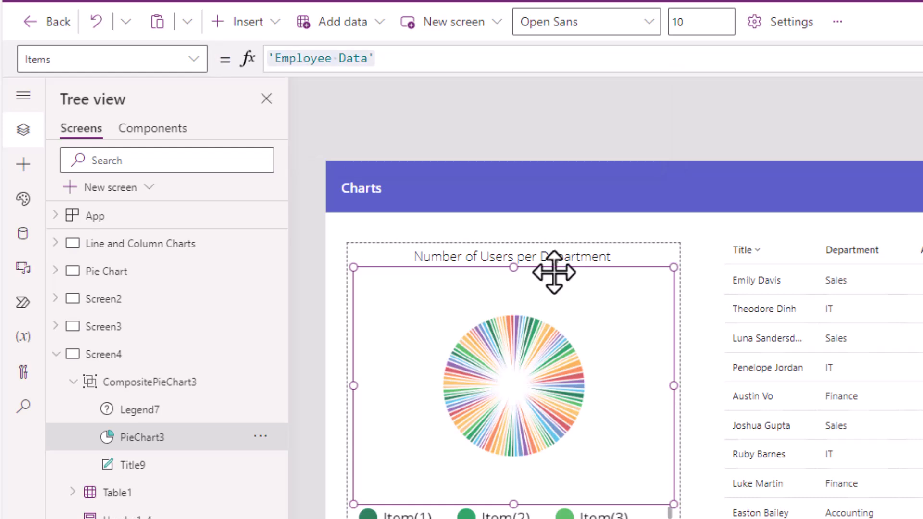
left_click(320, 59)
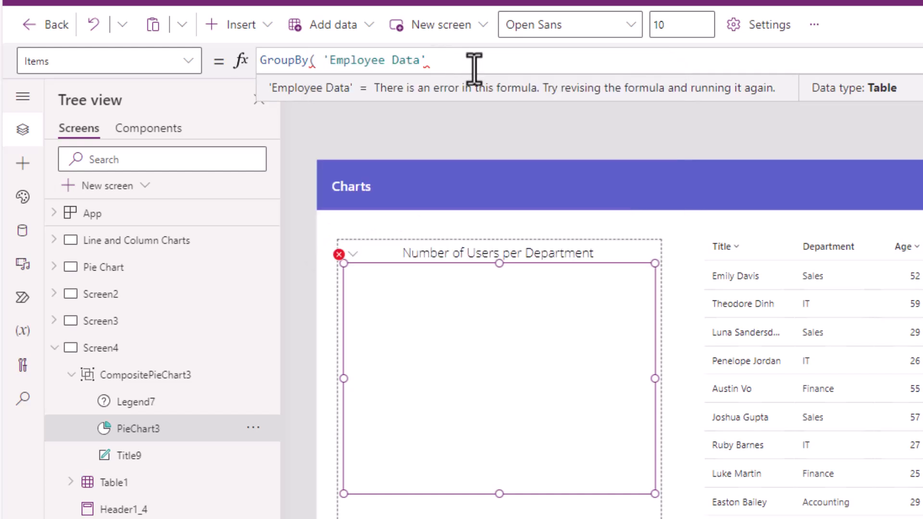
type(",")
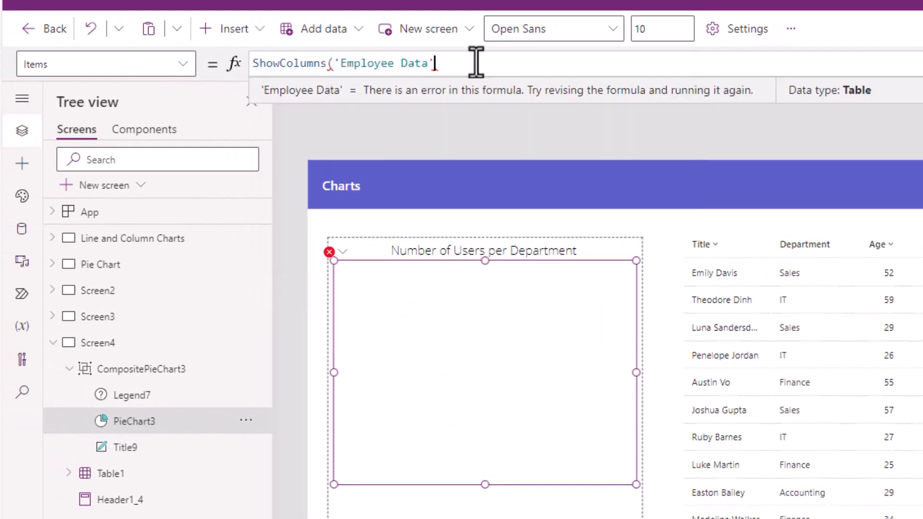
type(", \"Department\")")
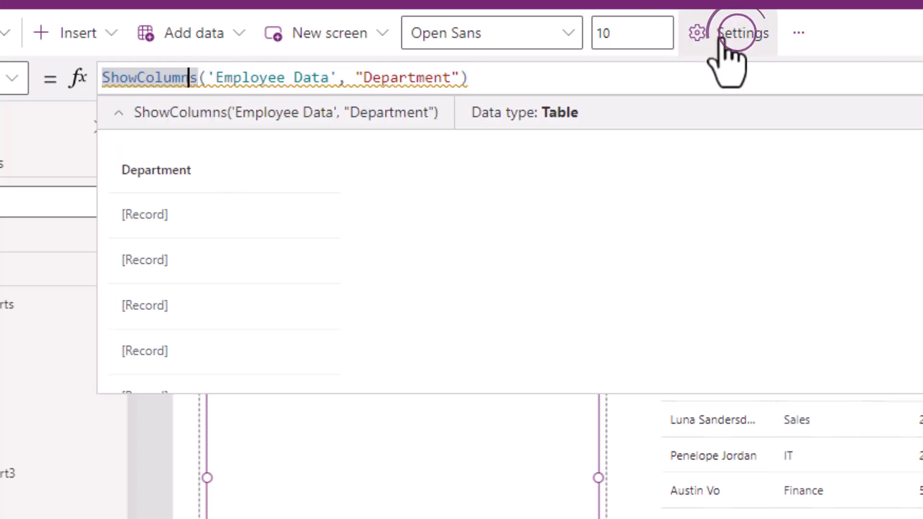
left_click(731, 32)
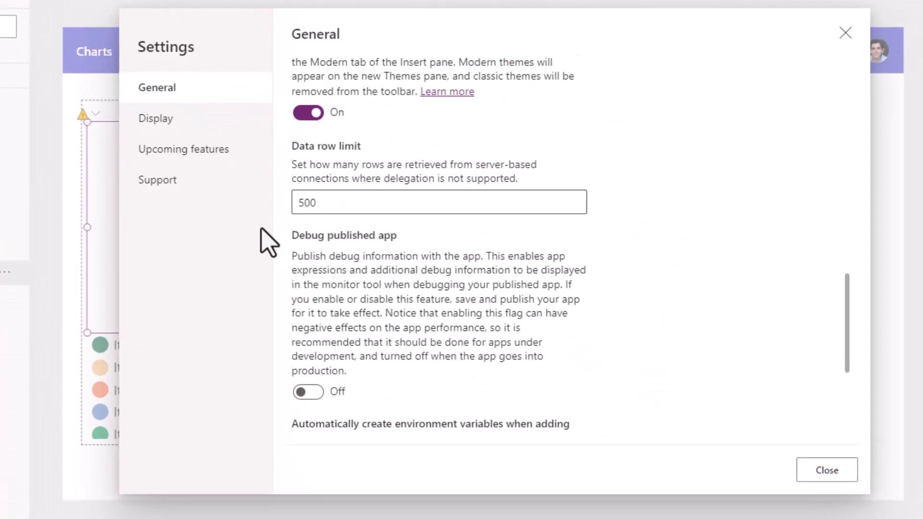
Raise the Data row limit to 2000 in General settings and close Settings.
type("2000")
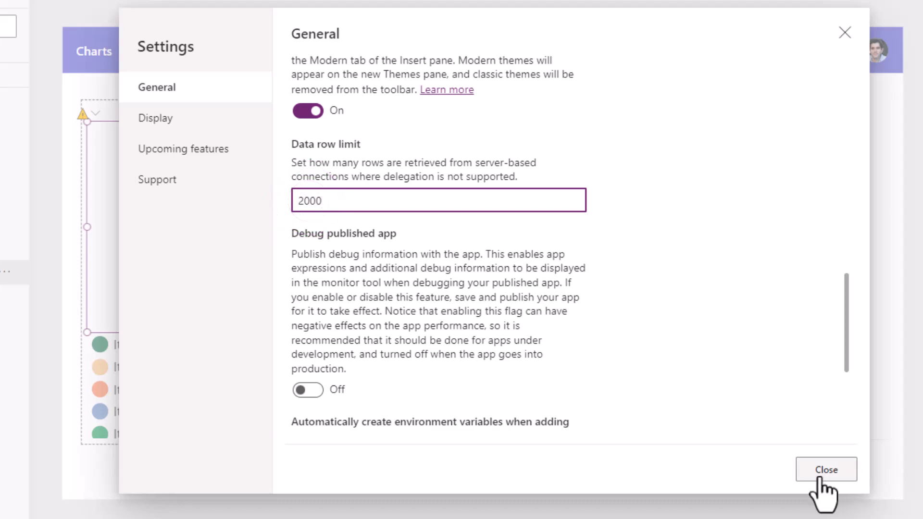
left_click(825, 469)
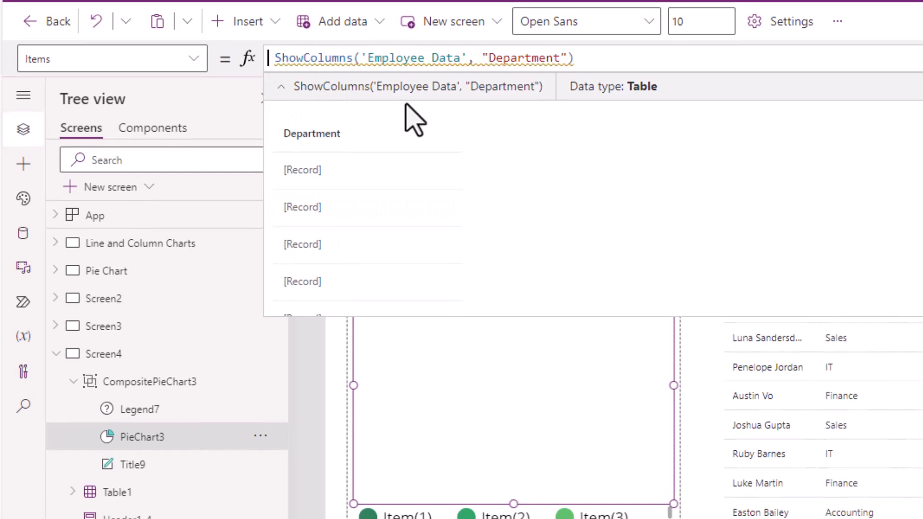
Add Title to ShowColumns and wrap in AddColumns creating Department Name from Department.Value.
type("AddColumns")
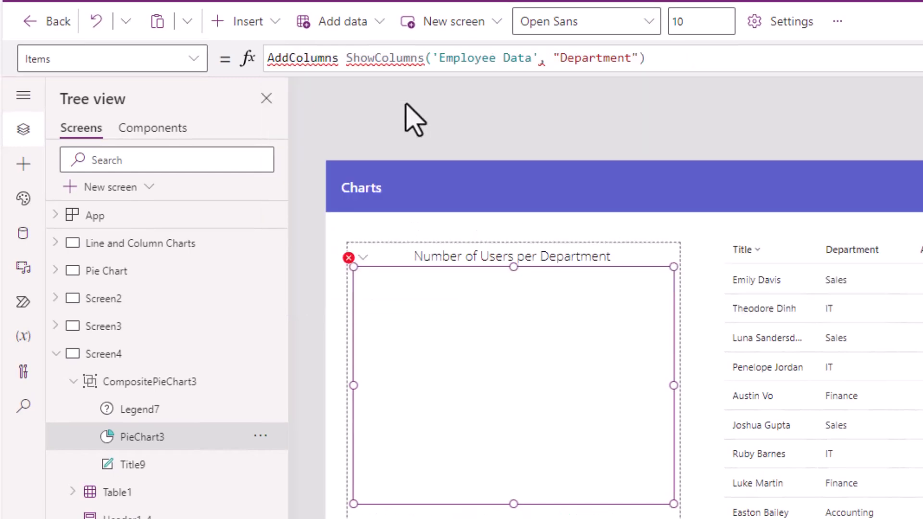
type(",\"Department Name\",Department.")
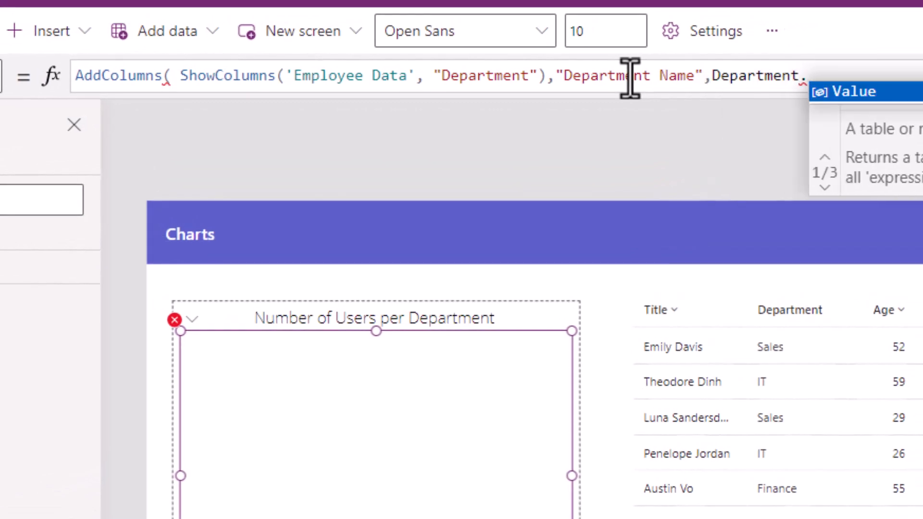
type("Value)")
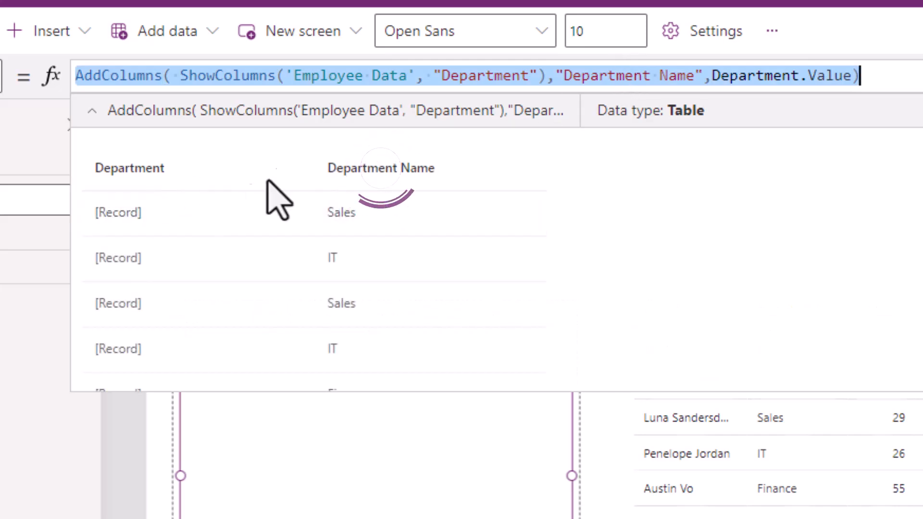
scroll("down", 3)
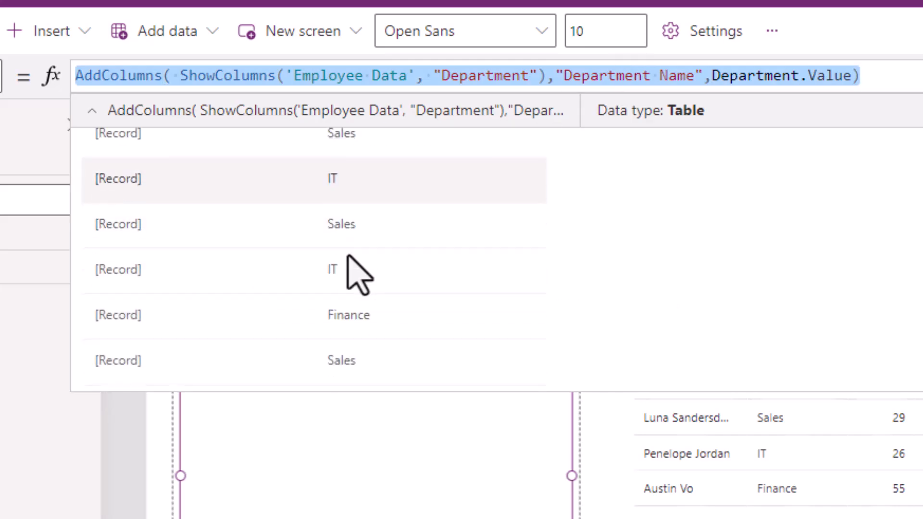
scroll("down", 3)
type(",\"Title")
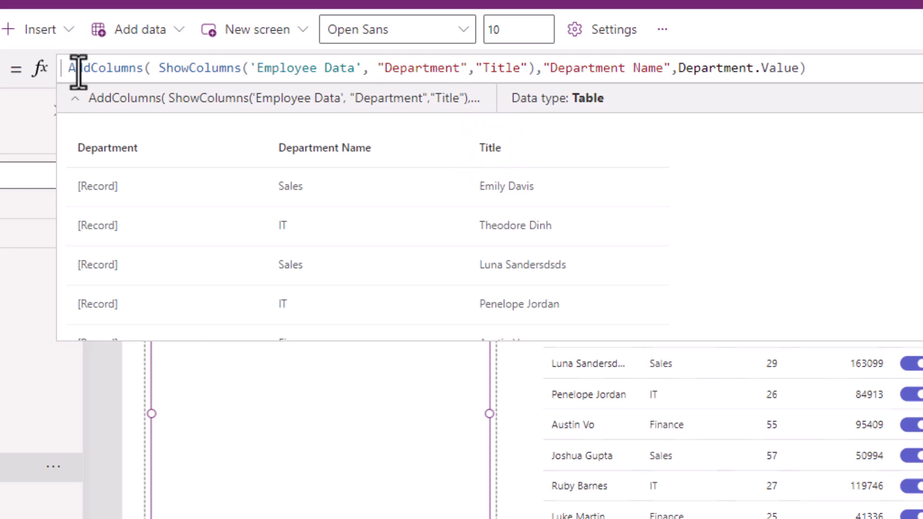
Wrap Items in GroupBy on Department Name into Grp_Department, then begin an outer AddColumns for Number of Users.
type("GroupBy(")
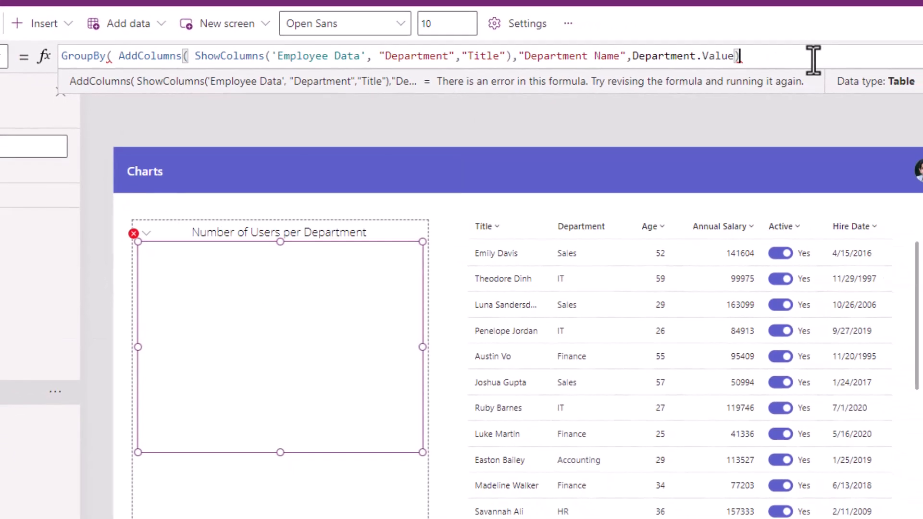
type(",")
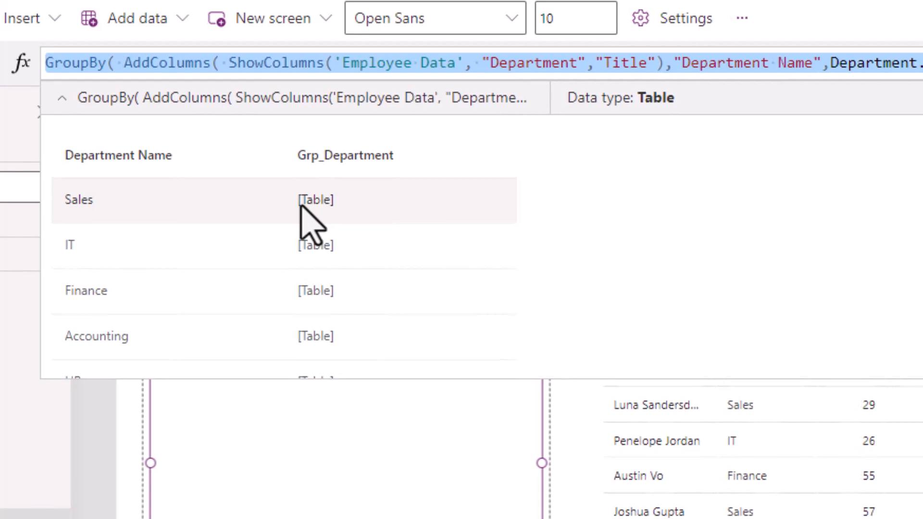
mouse_move(247, 200)
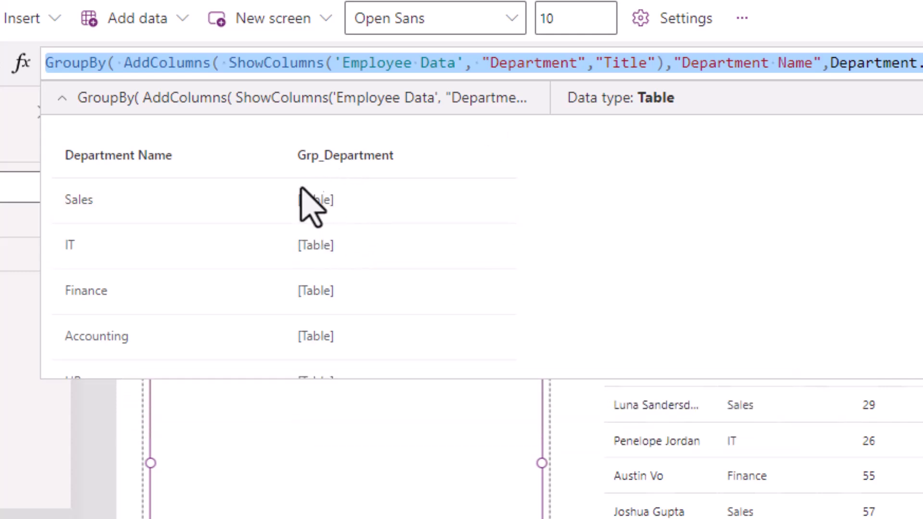
type("AddColumns(")
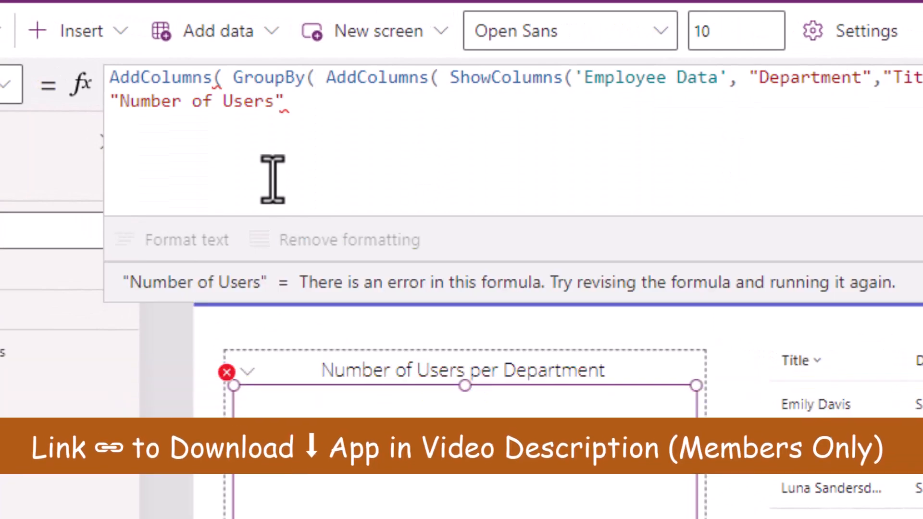
Define Number of Users as CountRows(ThisRecord.Grp_Department) so slices size by department headcount.
type("countRows(ThisRecord.")
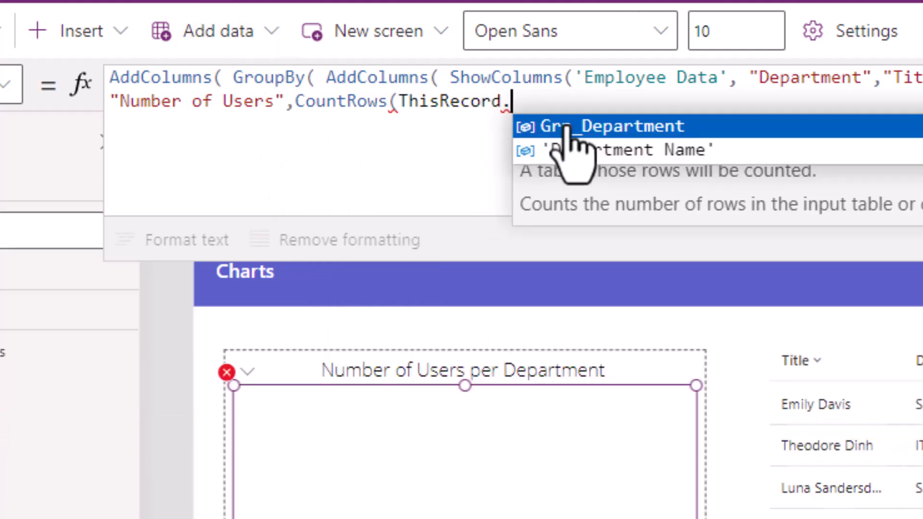
left_click(612, 125)
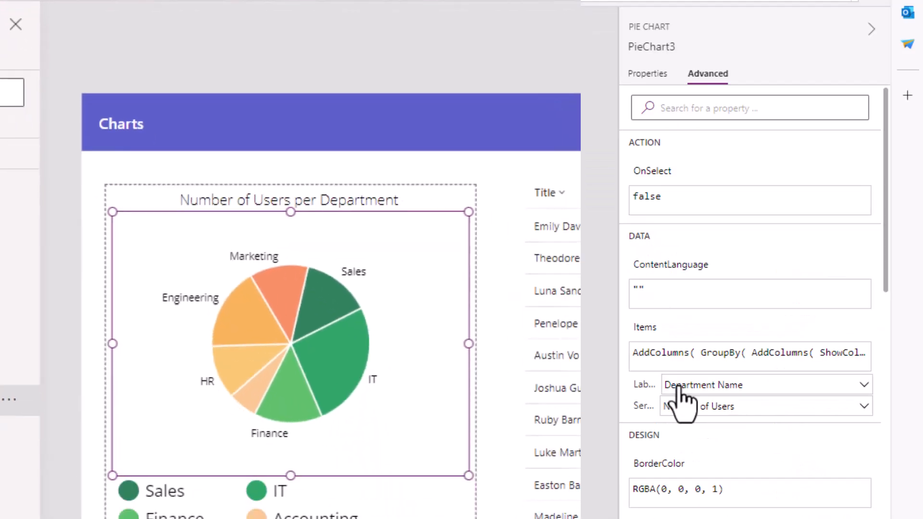
scroll("down", 3)
type("\"Label\",Concatenate(")
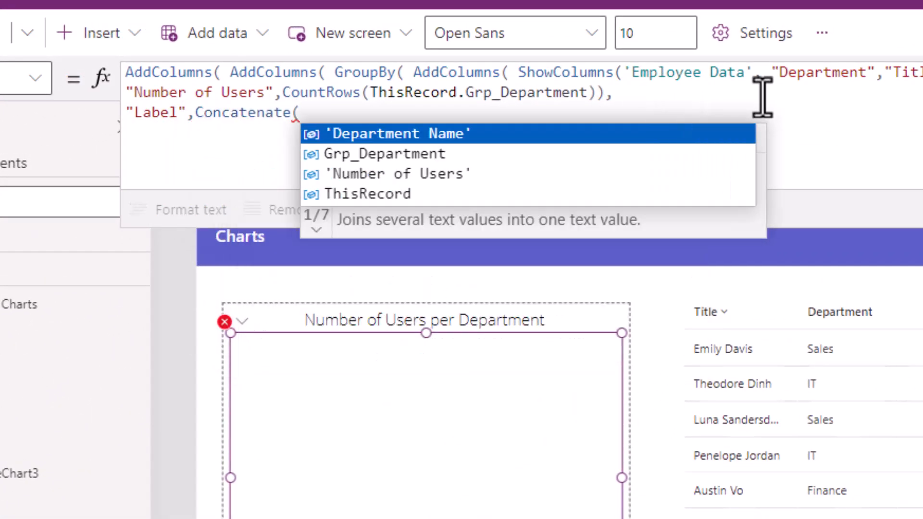
Add a Label column Concatenate('Department Name', " (", 'Number of Users', ")") and commit the formula.
type("'Department Name', \" (\",")
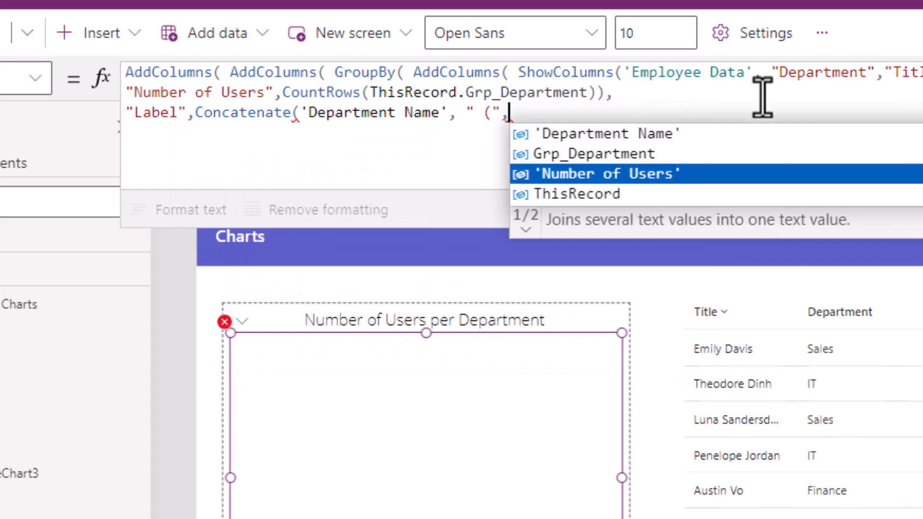
key("Enter")
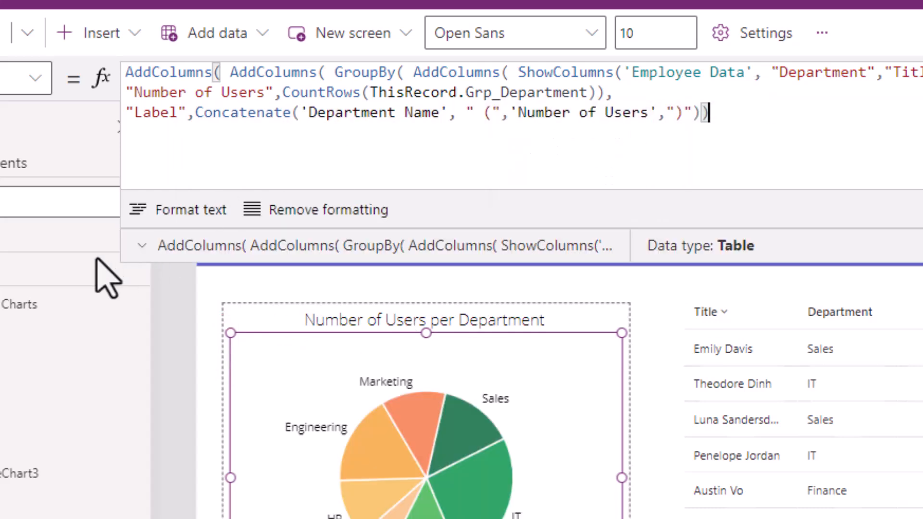
left_click(142, 245)
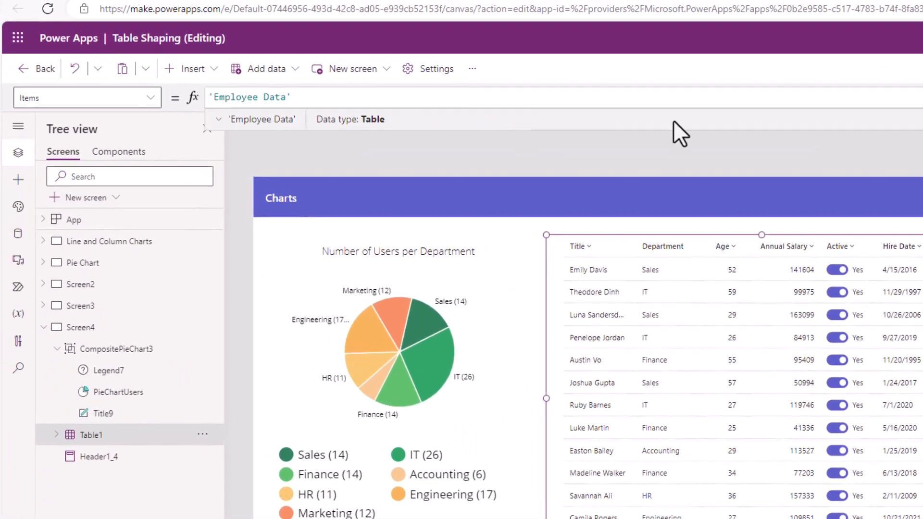
Set the table's Items to Filter('Employee Data', Department.Value = PieChartUsers.Selected.'Department Name' || IsBlank(PieChartUsers.Selected...)).
type("filt")
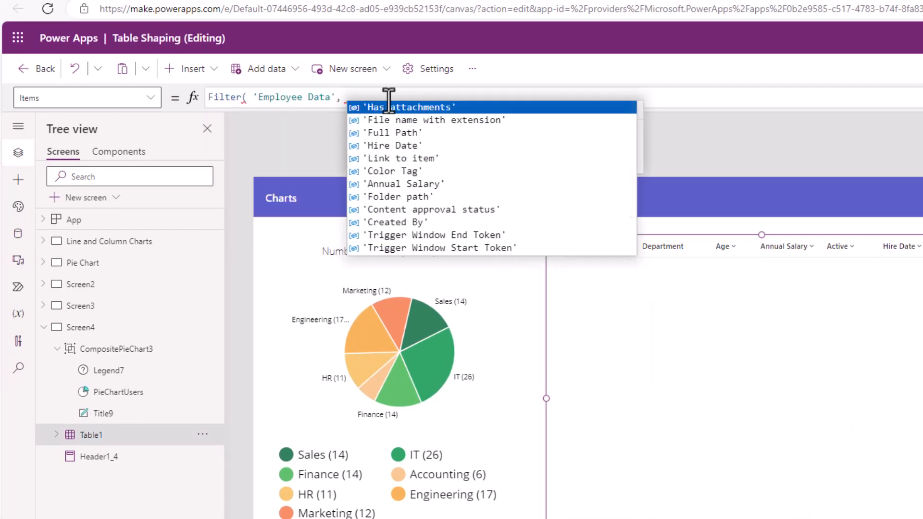
type("Department")
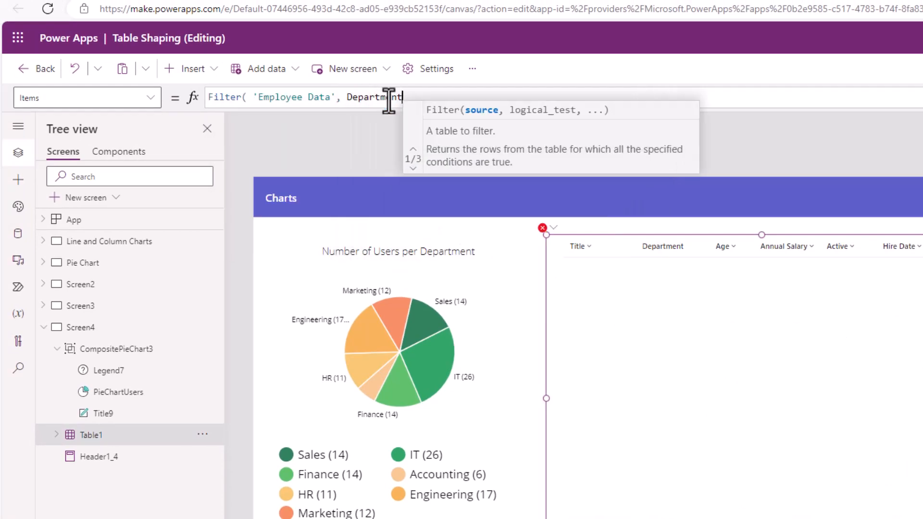
type(".Value =")
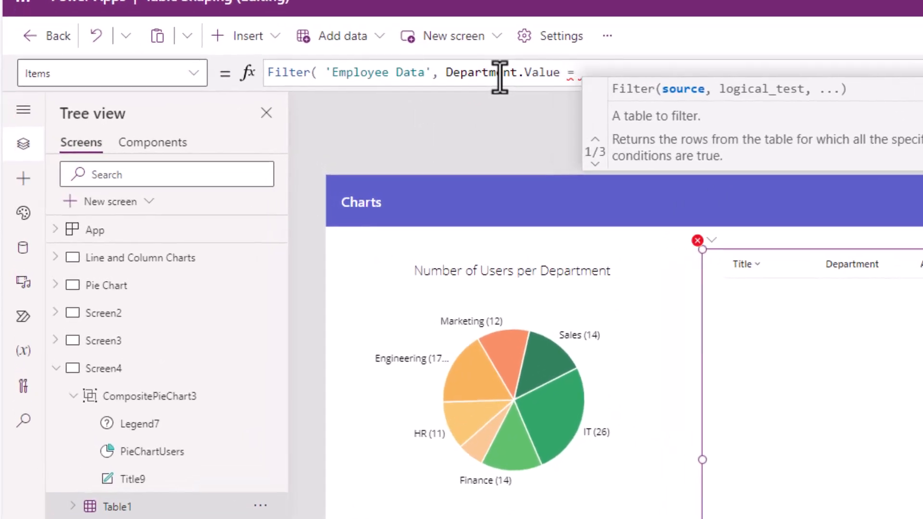
type("PieChartUsers")
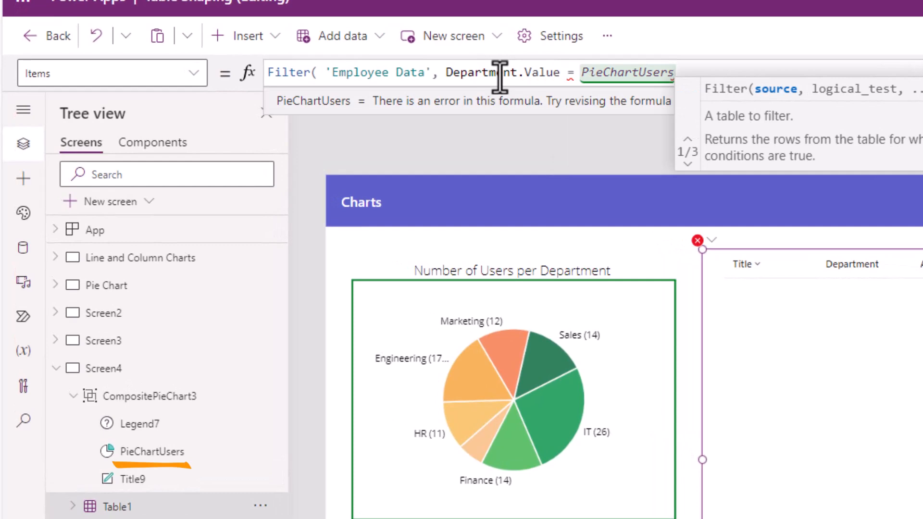
type(".Selected.'Department Name' )")
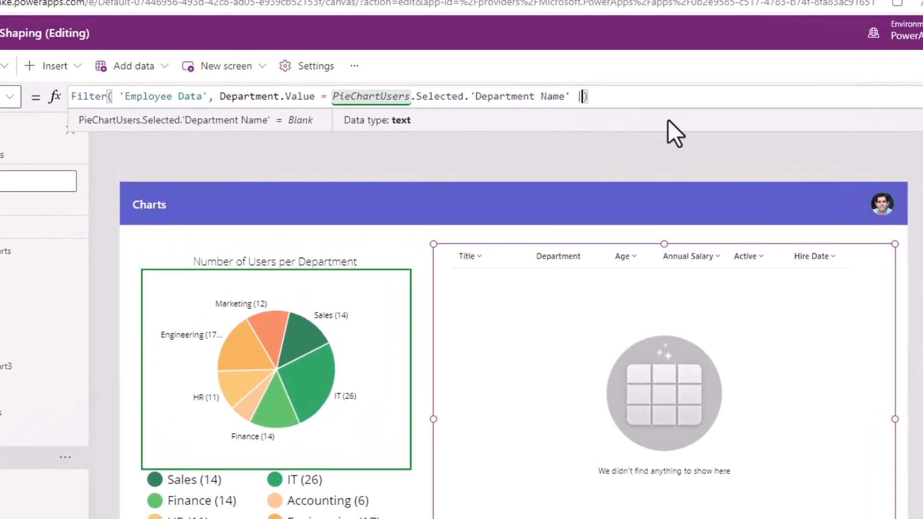
type("||")
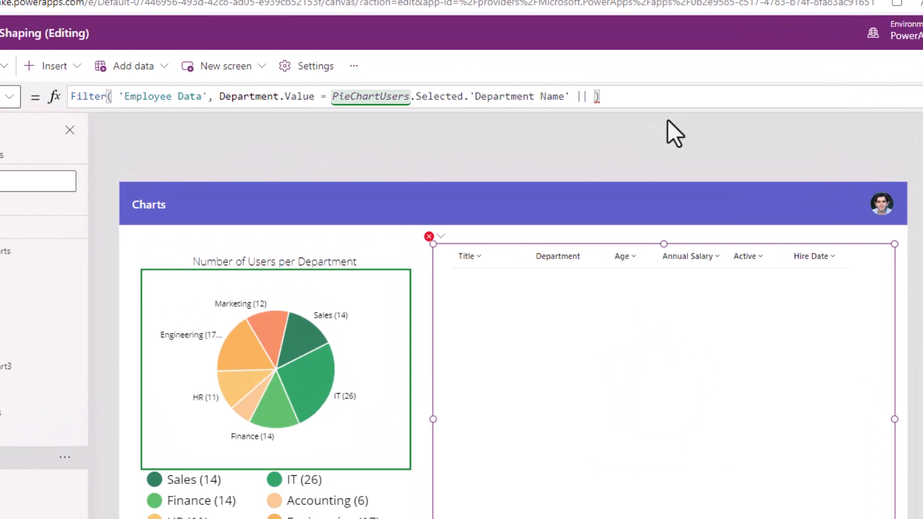
type("PieChartUsers.Selected.")
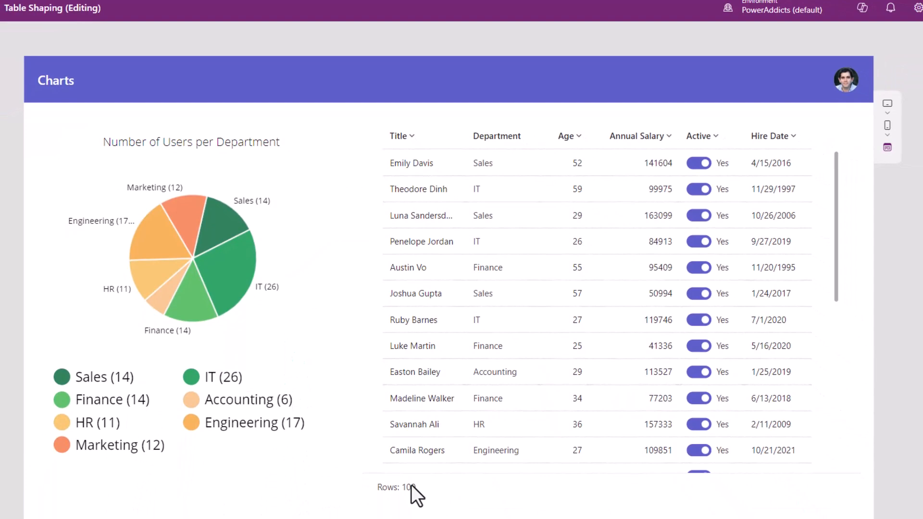
mouse_move(226, 232)
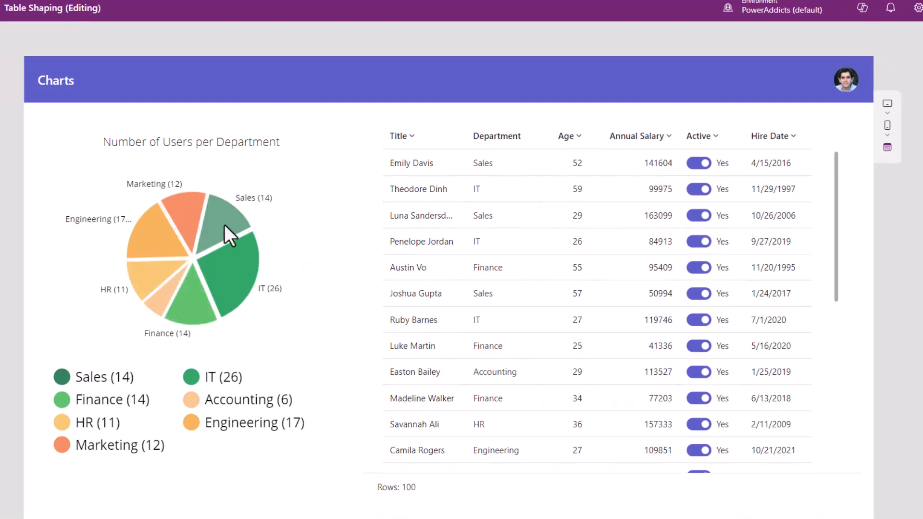
Select the Sales slice of the pie chart so the employee table shows only Sales staff.
left_click(226, 230)
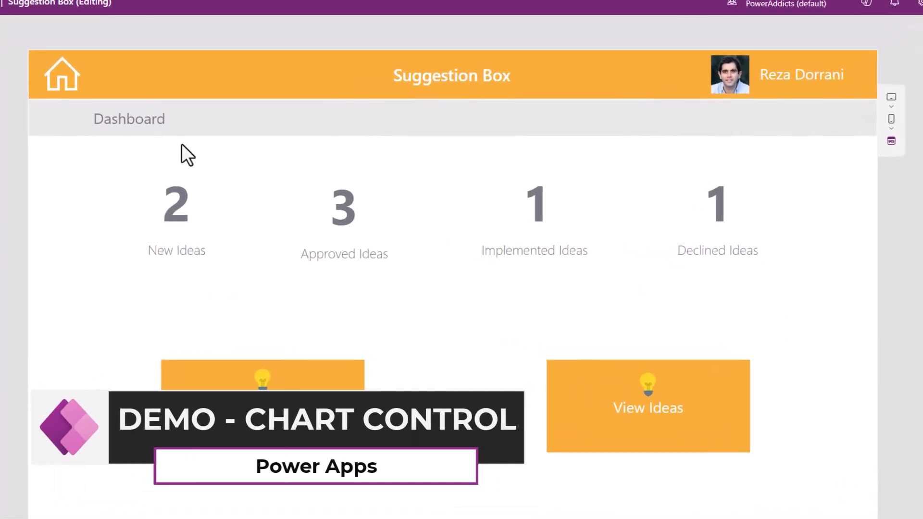
mouse_move(529, 234)
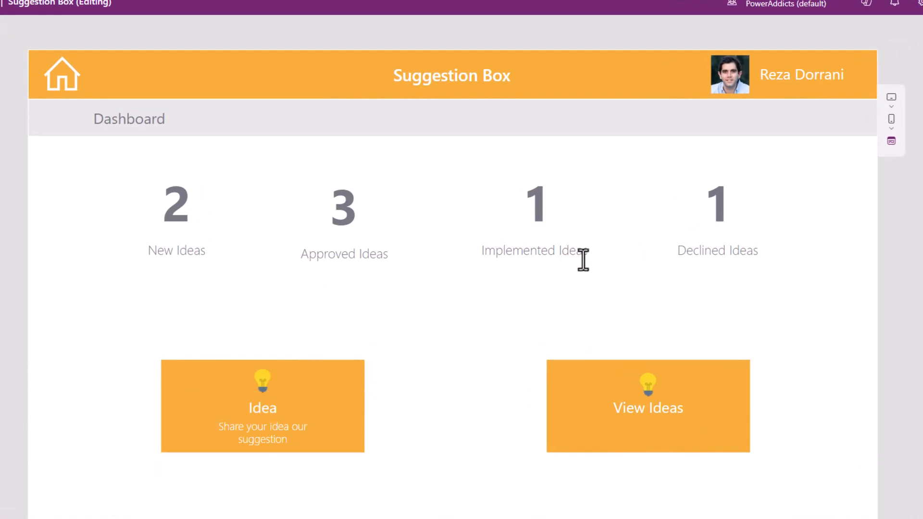
mouse_move(333, 239)
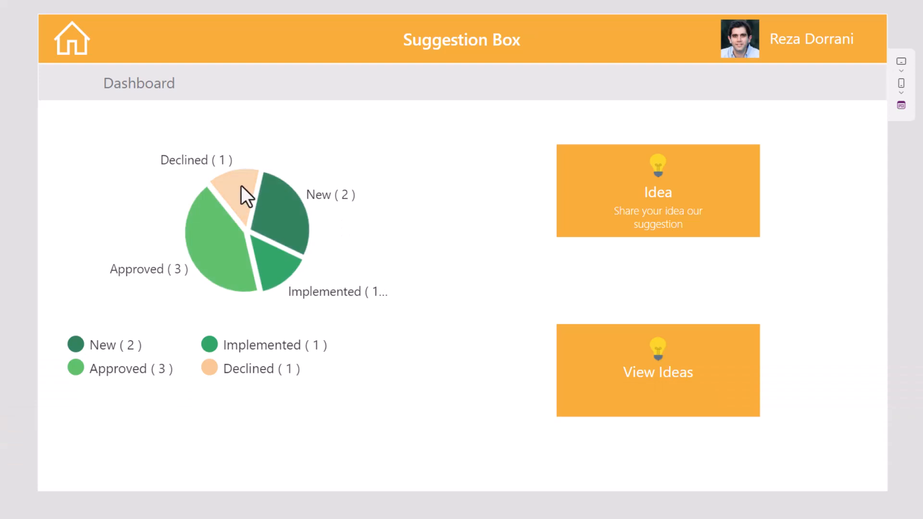
View the Declined ideas list from the status pie chart, then return to the dashboard.
left_click(242, 185)
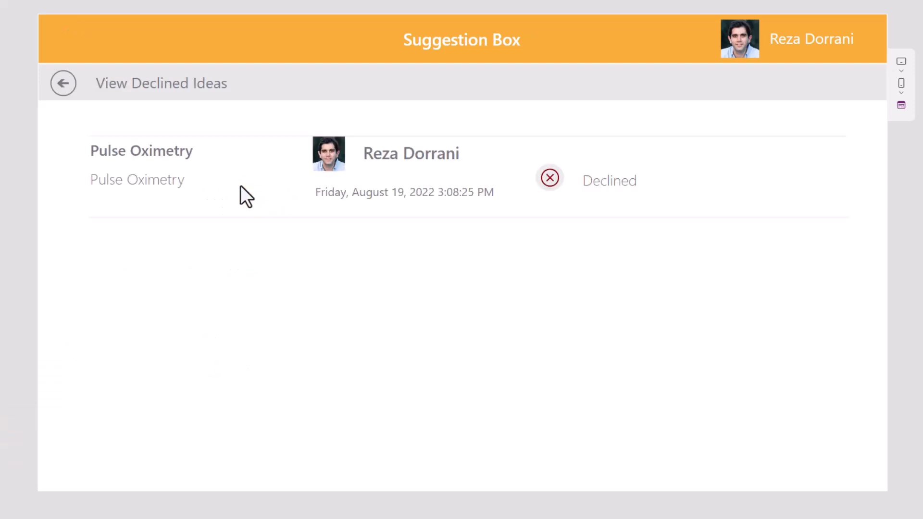
mouse_move(570, 212)
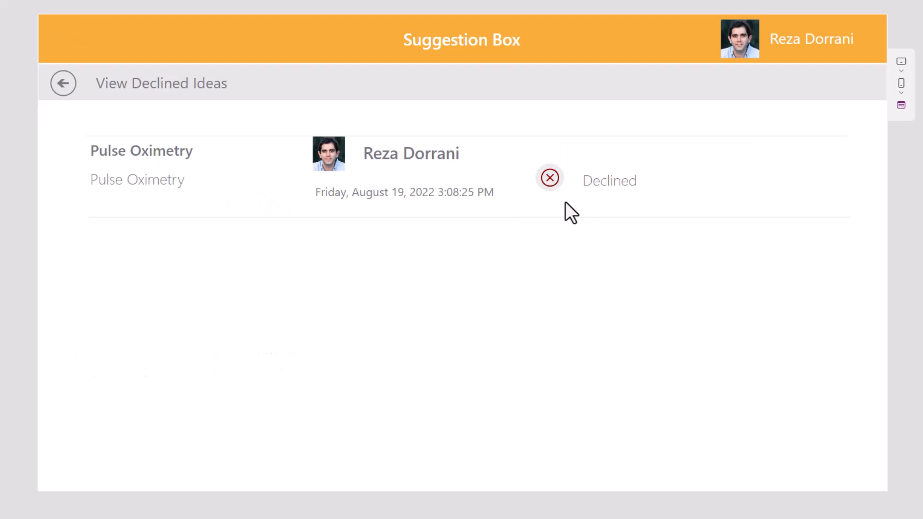
left_click(63, 83)
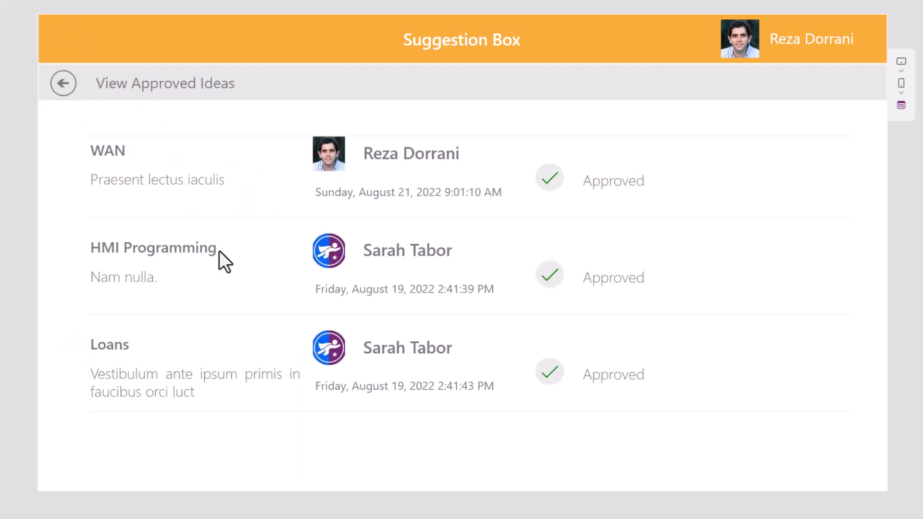
mouse_move(558, 156)
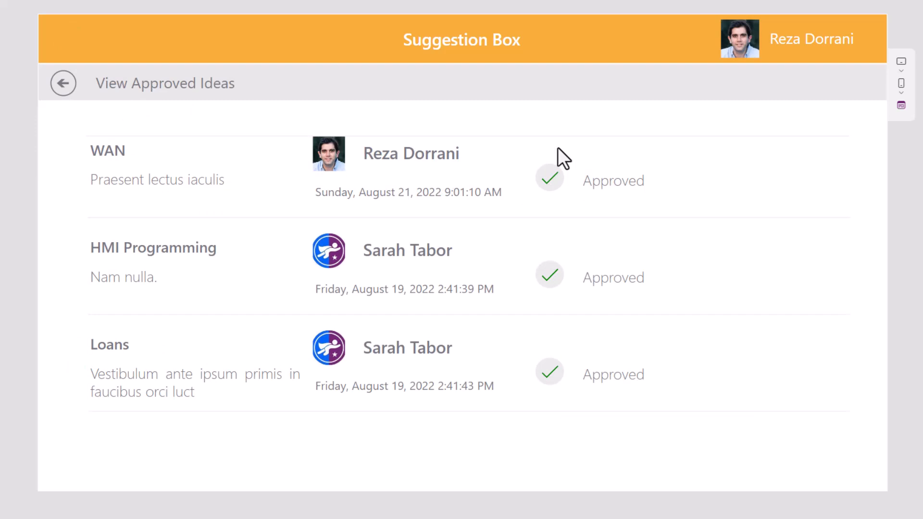